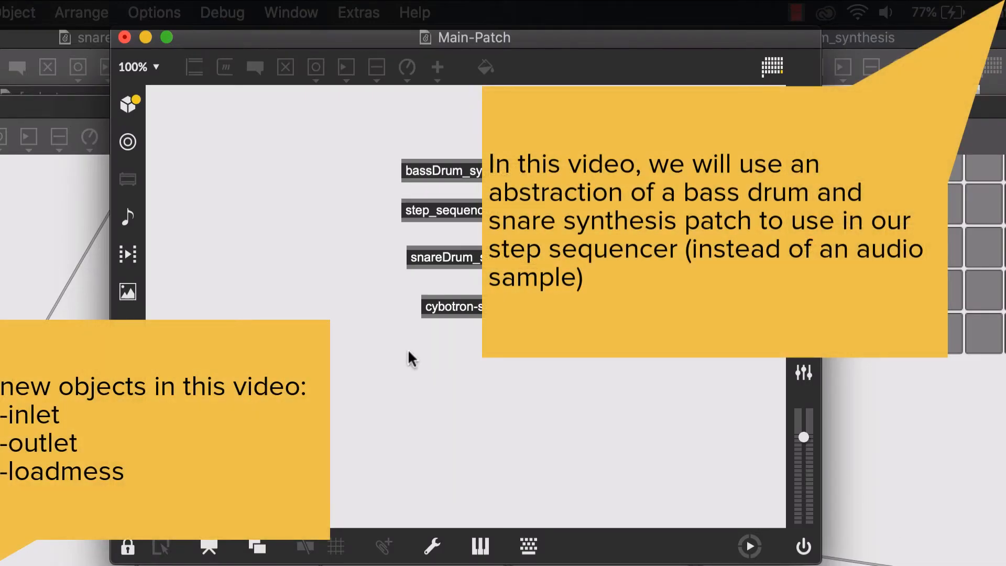
pyautogui.moveTo(453, 171)
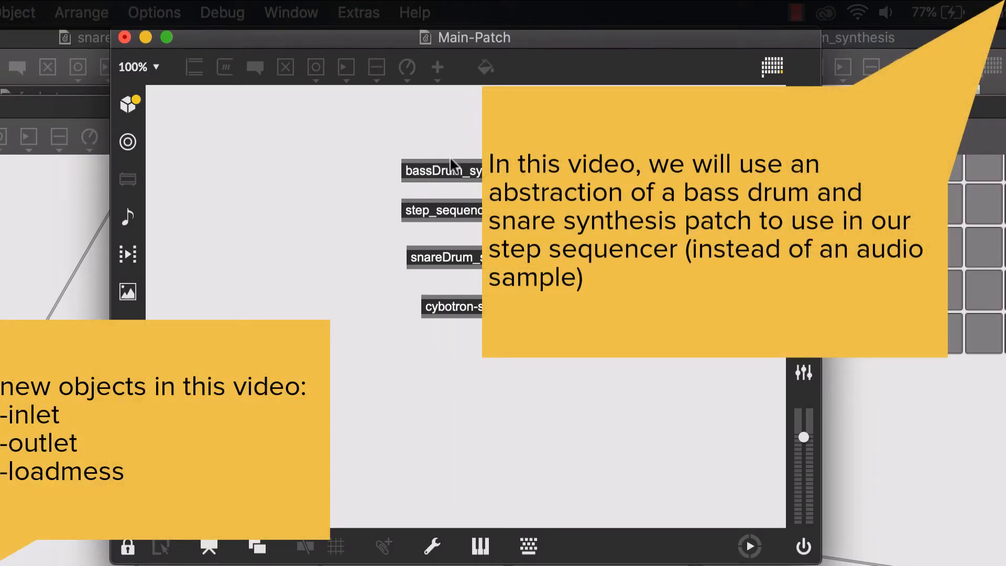
pyautogui.moveTo(468, 279)
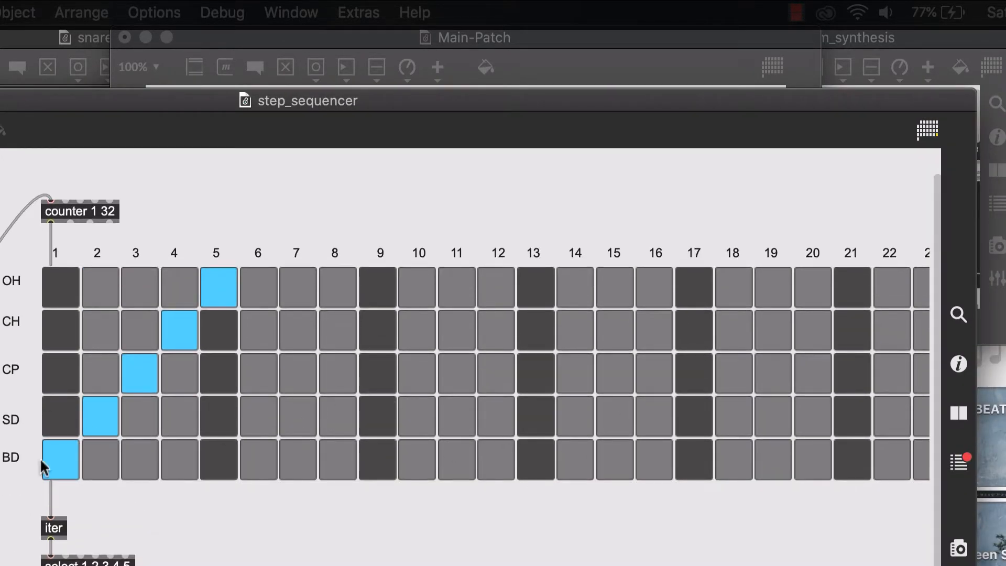
pyautogui.moveTo(773, 558)
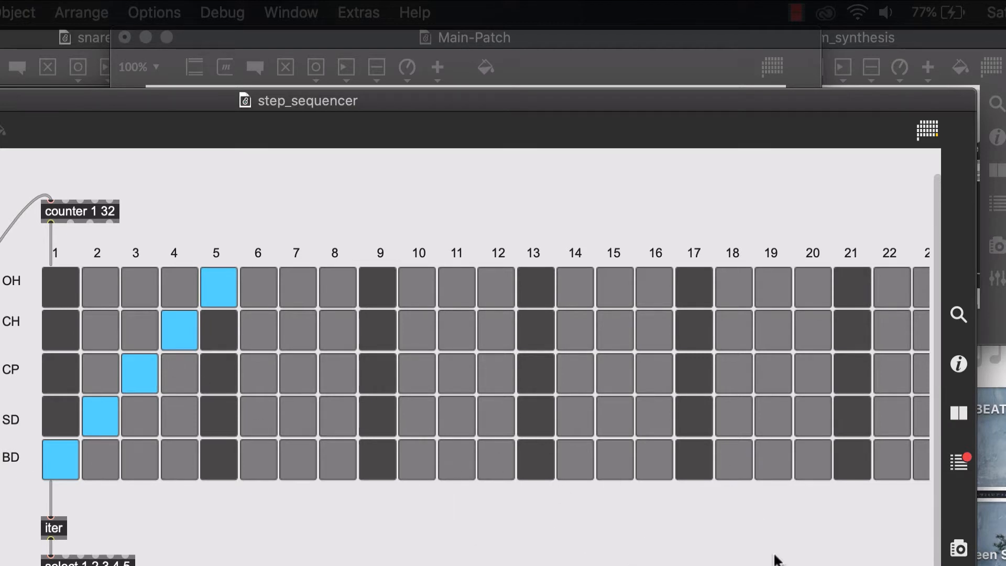
# Scroll down Main-Patch to view the pasted counter, 32-step grid, iter and select objects
pyautogui.scroll(-3)
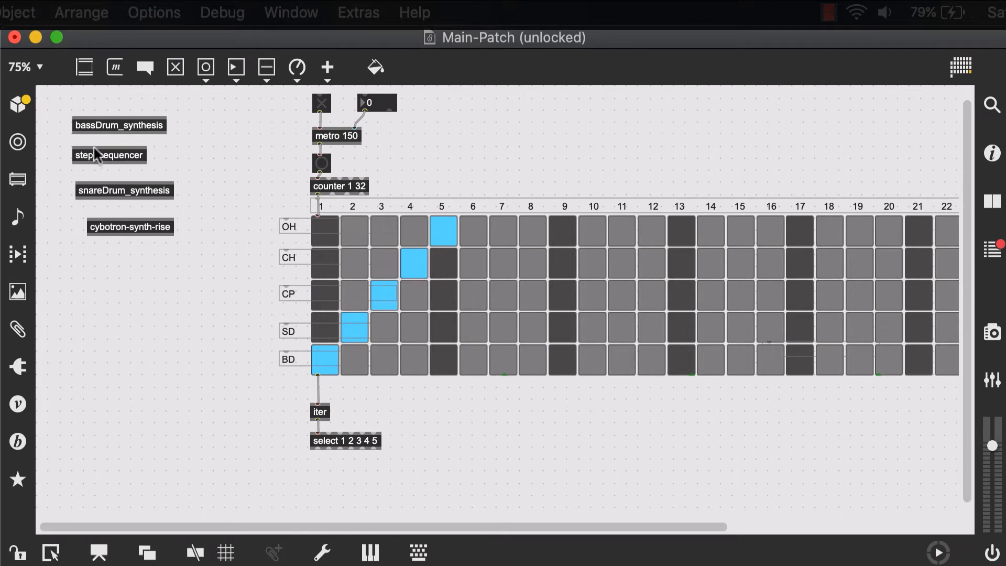
# Delete the step_sequencer object and select snareDrum_synthesis while tidying the abstractions
pyautogui.click(109, 155)
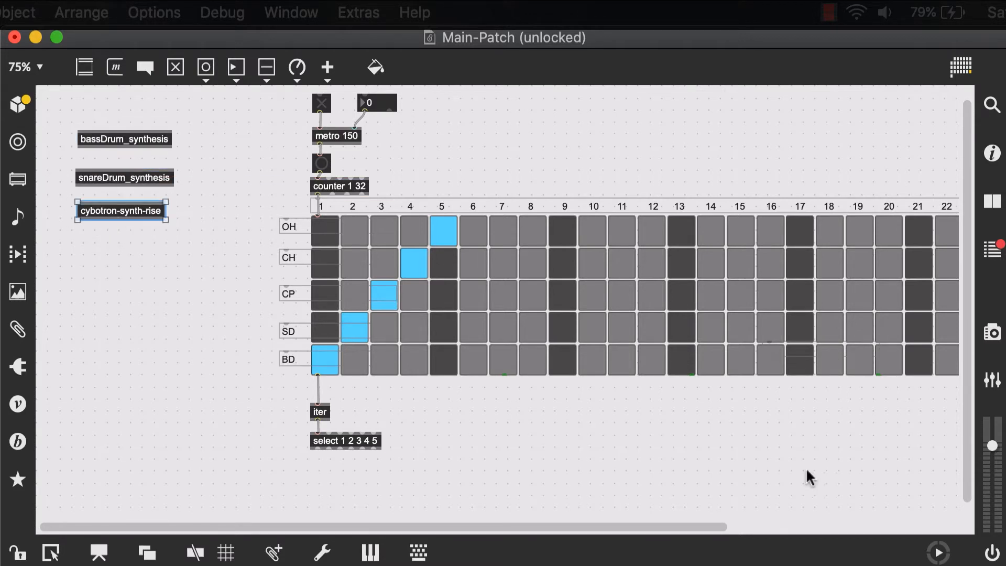
pyautogui.scroll(-3)
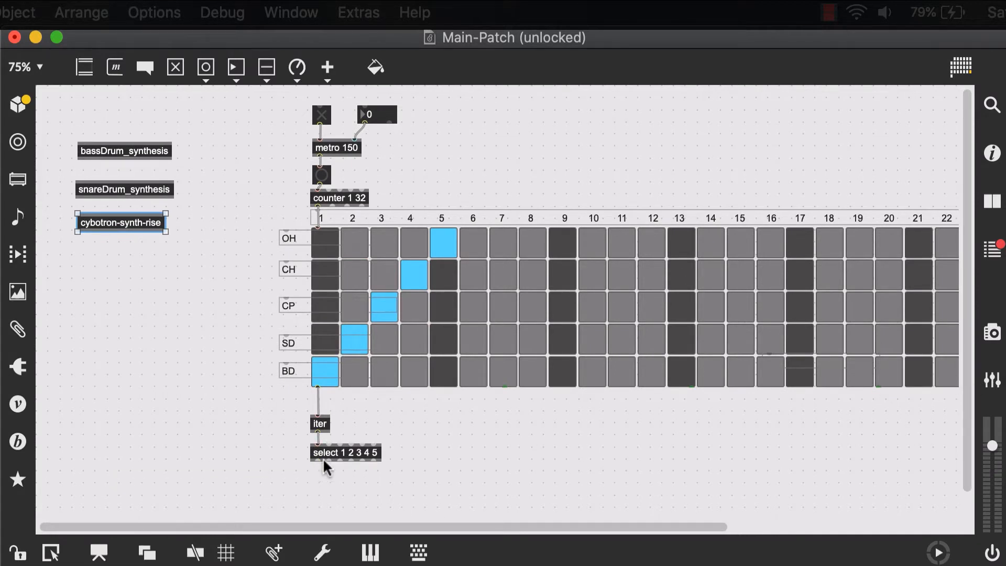
pyautogui.moveTo(316, 477)
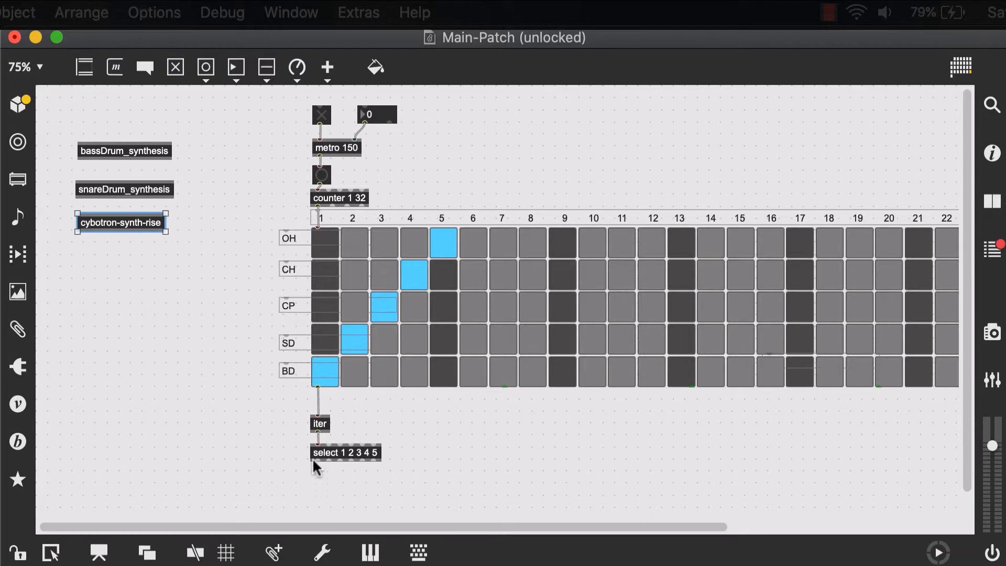
pyautogui.moveTo(328, 474)
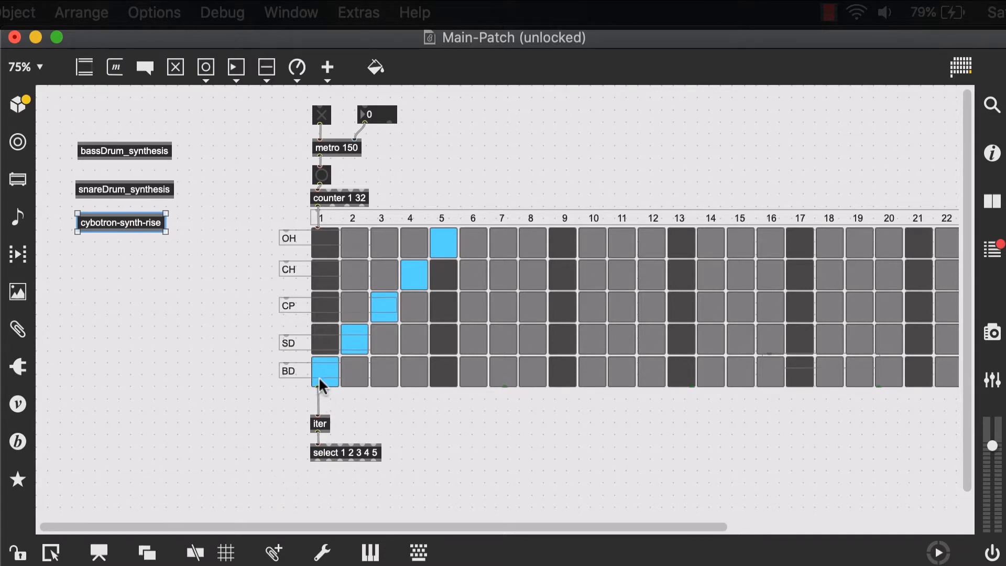
pyautogui.moveTo(329, 356)
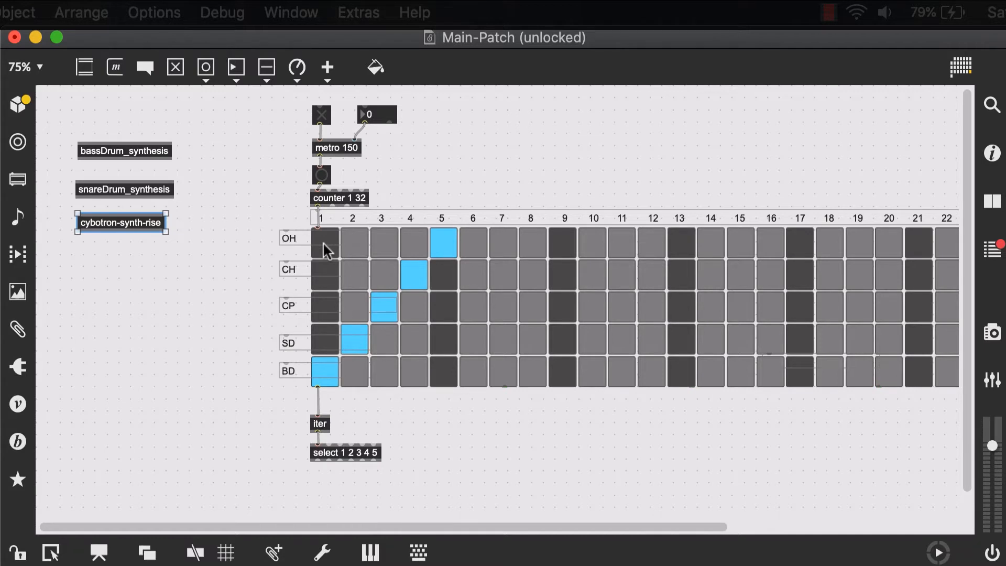
pyautogui.moveTo(116, 163)
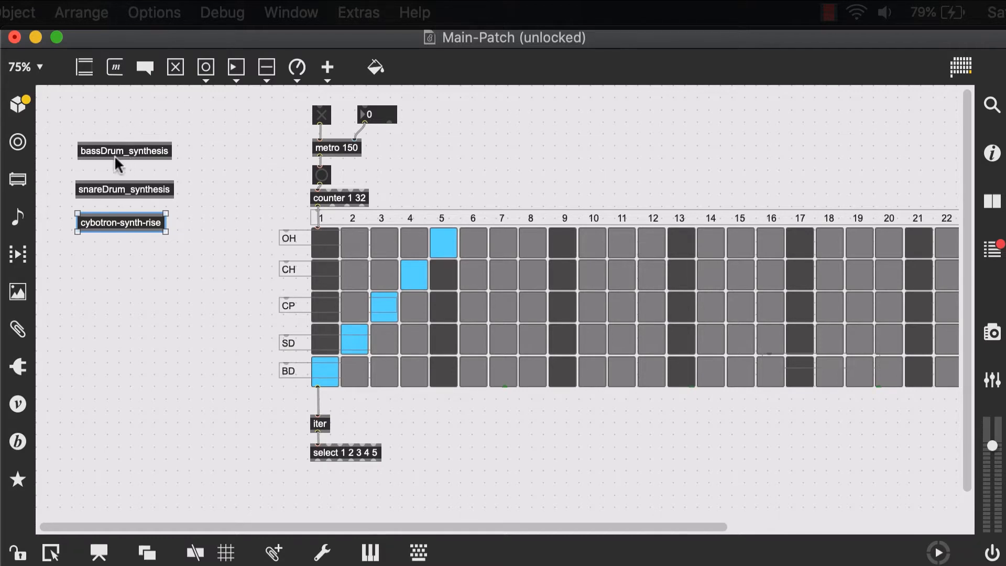
pyautogui.moveTo(200, 150)
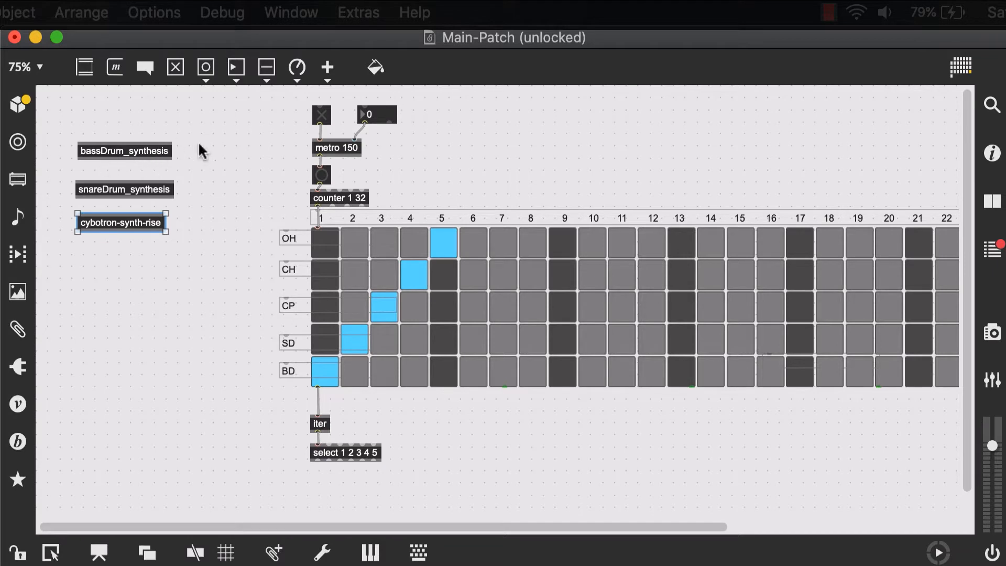
pyautogui.click(124, 190)
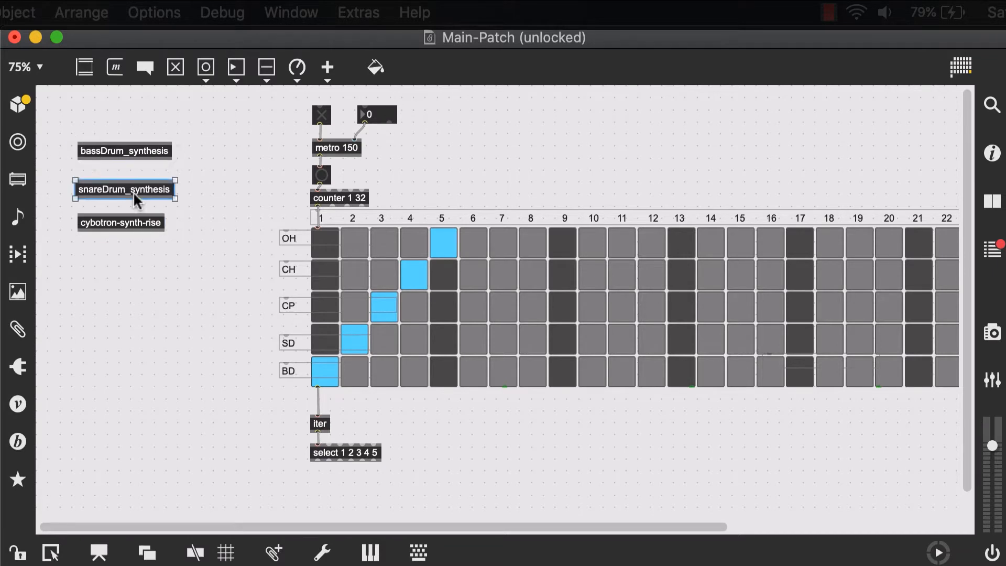
pyautogui.moveTo(278, 307)
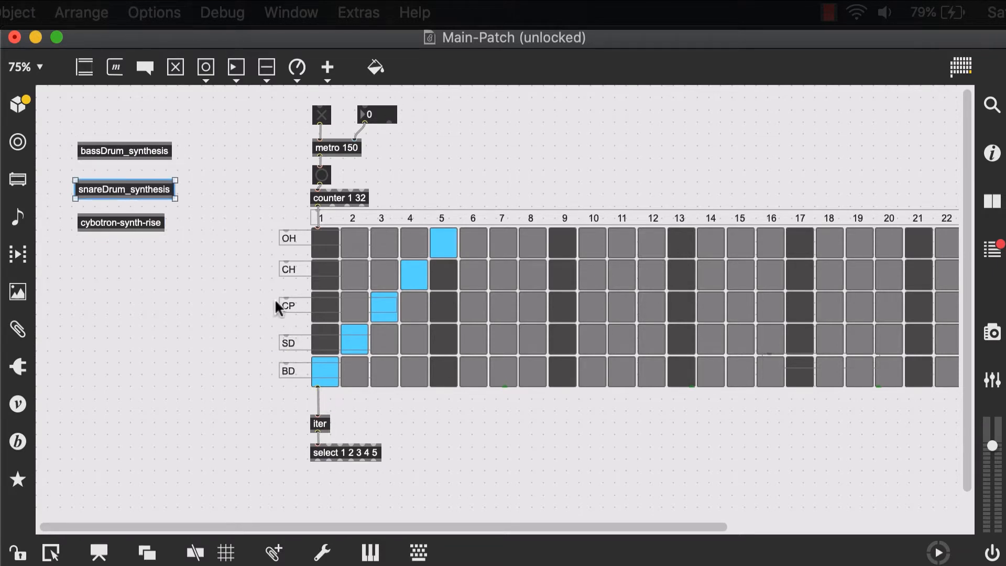
pyautogui.moveTo(291, 290)
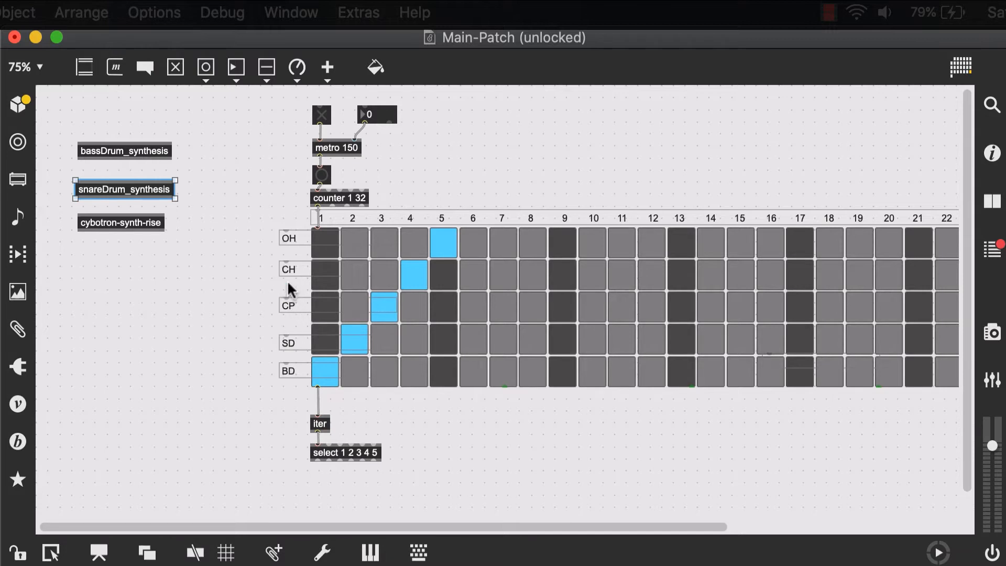
pyautogui.moveTo(290, 320)
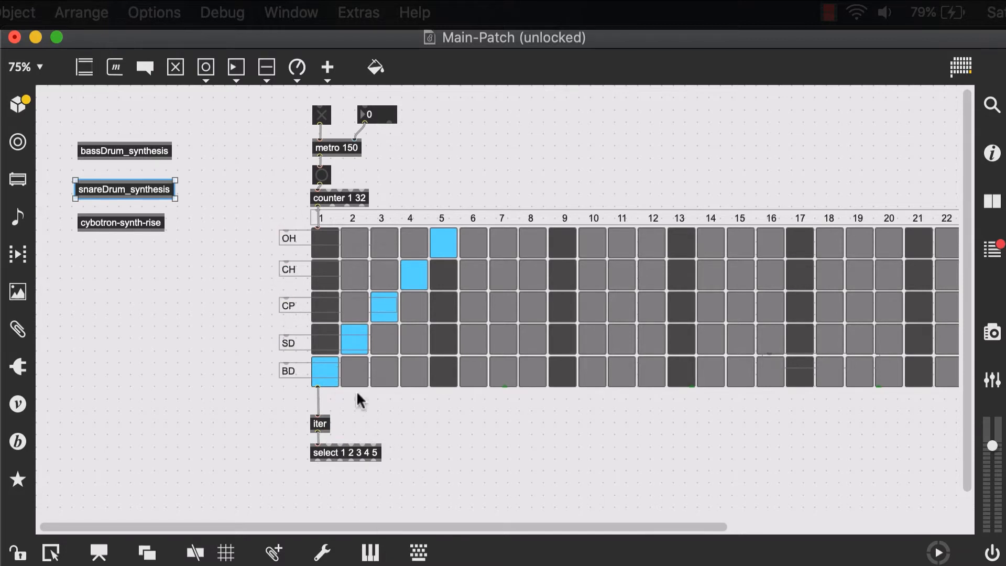
pyautogui.moveTo(411, 420)
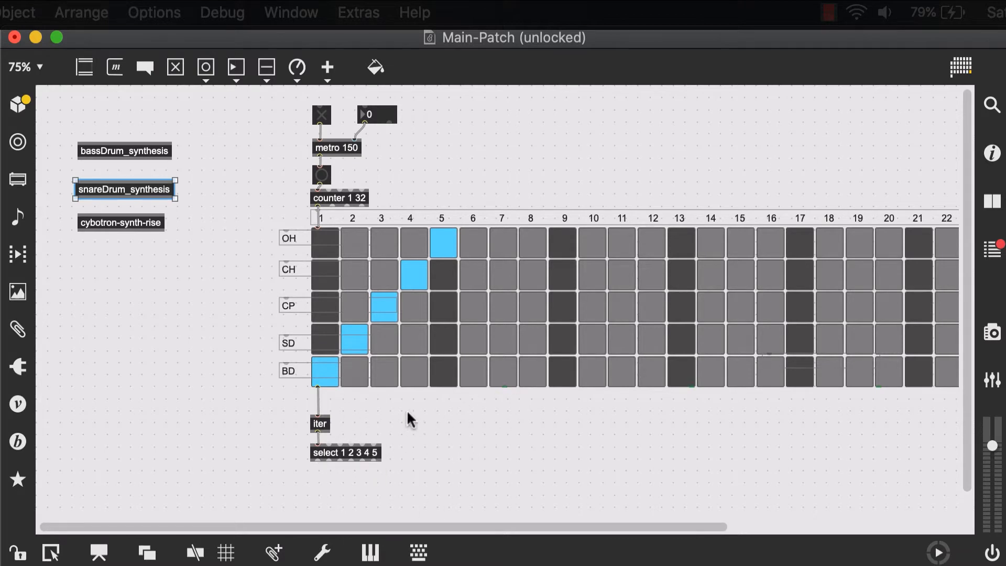
pyautogui.moveTo(43, 209)
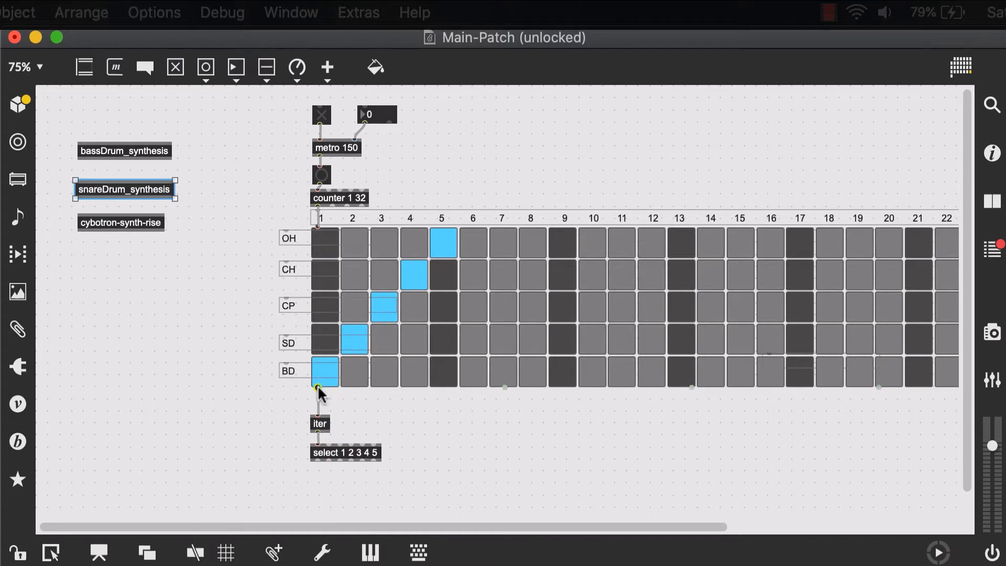
pyautogui.moveTo(318, 469)
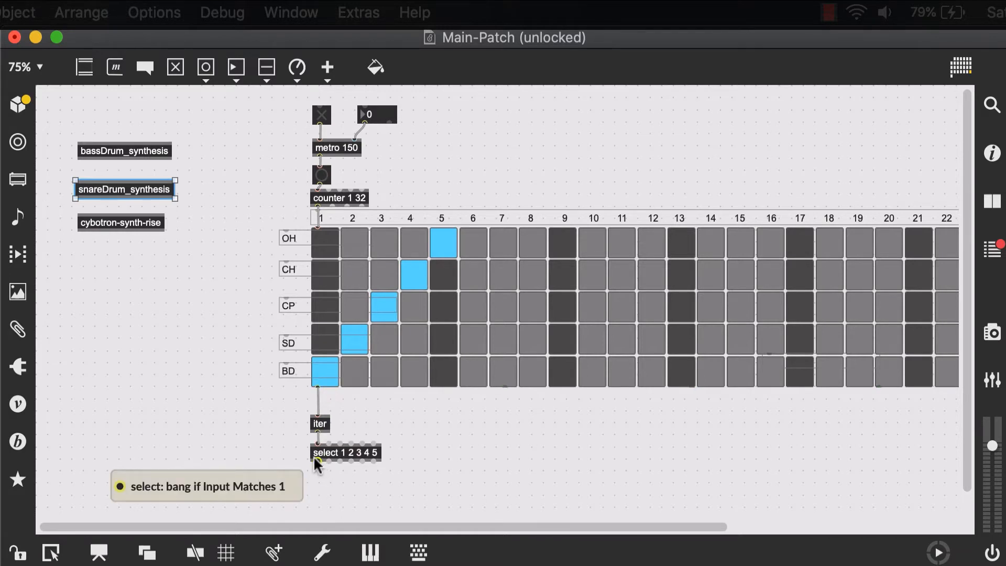
pyautogui.moveTo(110, 146)
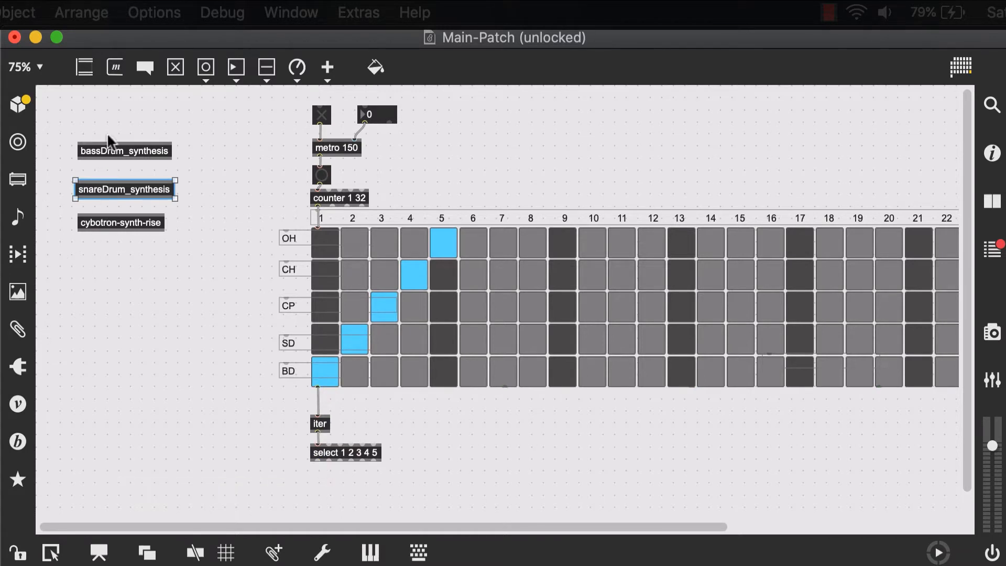
pyautogui.moveTo(126, 151); pyautogui.dragTo(130, 375)
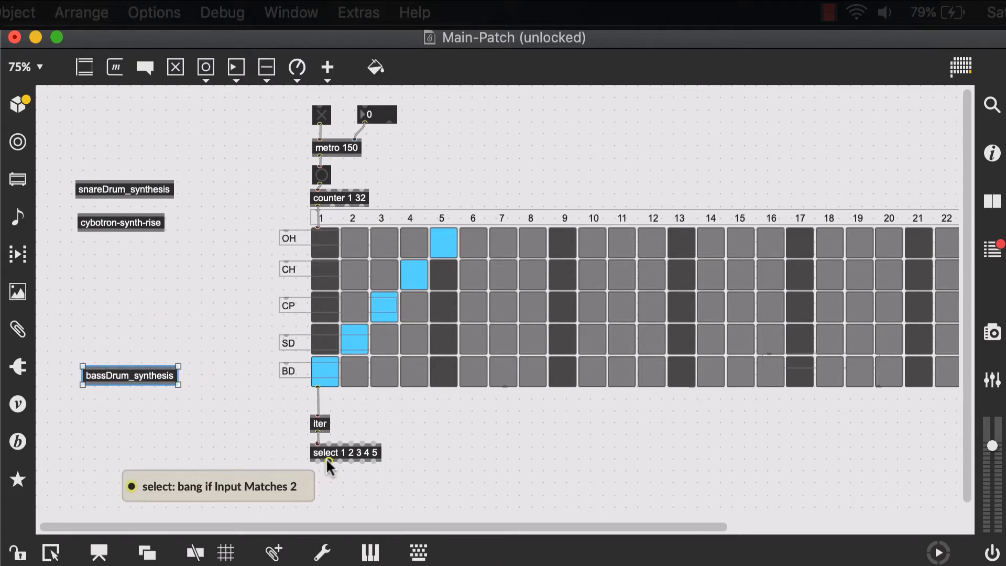
pyautogui.moveTo(131, 193)
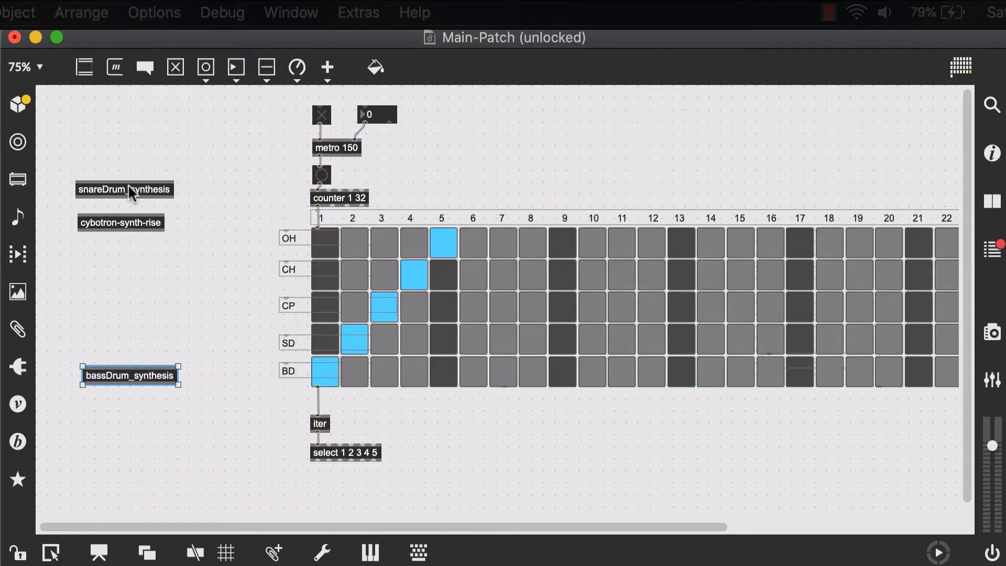
pyautogui.moveTo(125, 189); pyautogui.dragTo(230, 418)
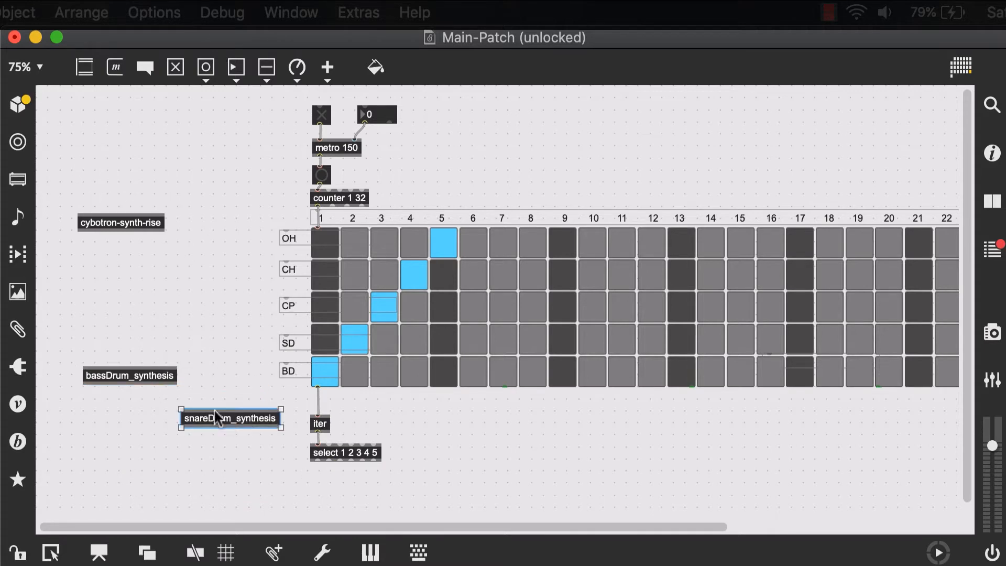
pyautogui.click(119, 223)
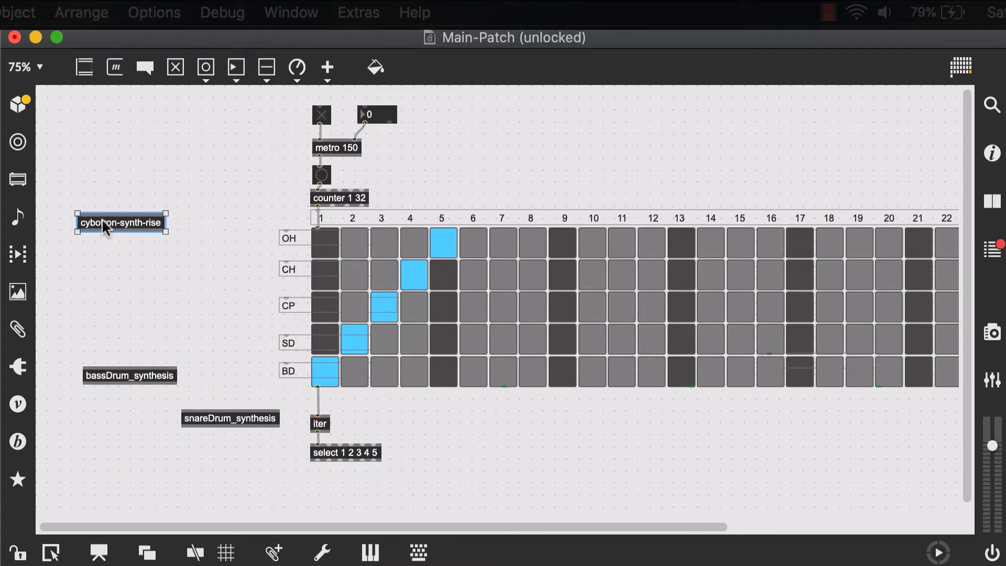
pyautogui.moveTo(122, 223); pyautogui.dragTo(117, 159)
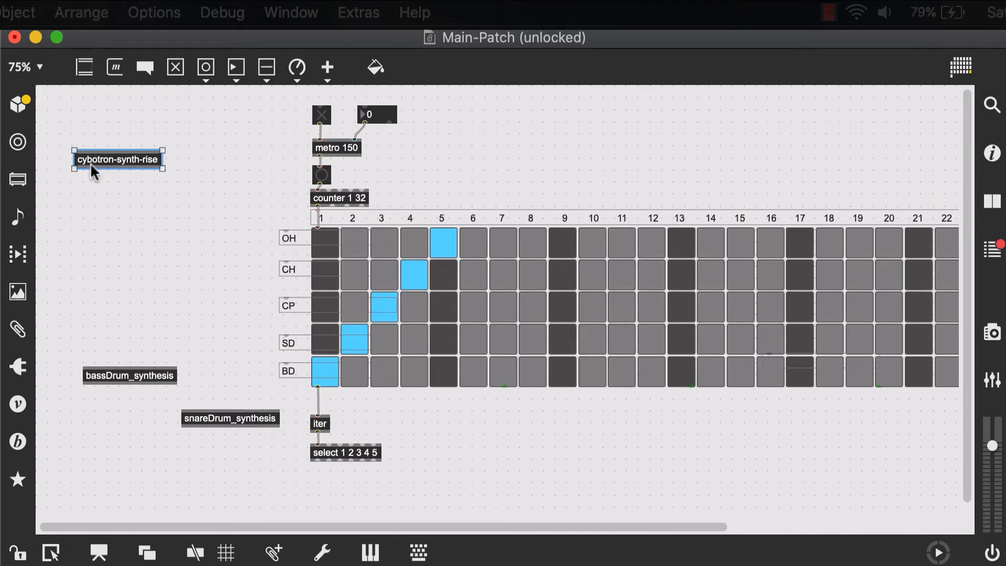
pyautogui.moveTo(93, 108)
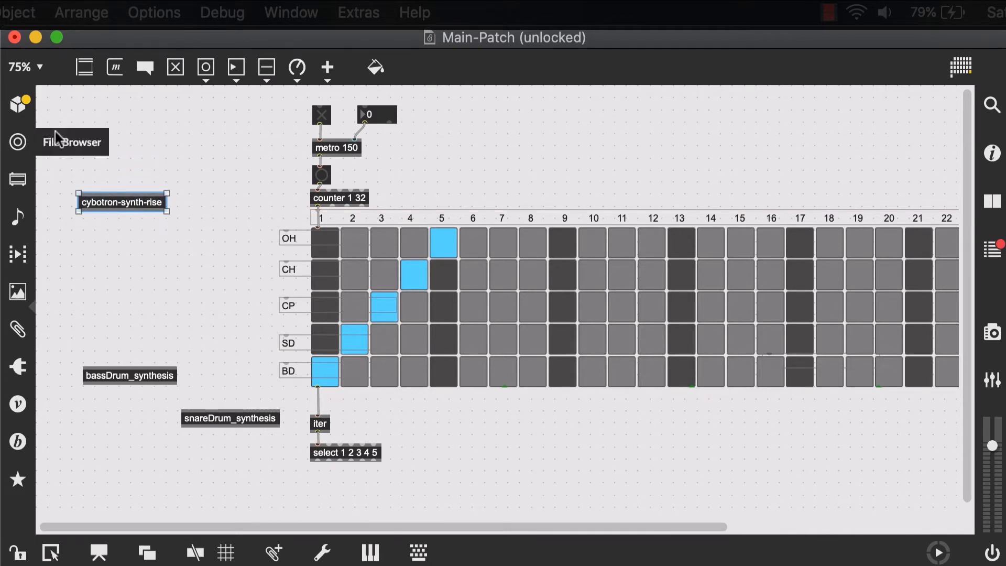
pyautogui.moveTo(82, 151)
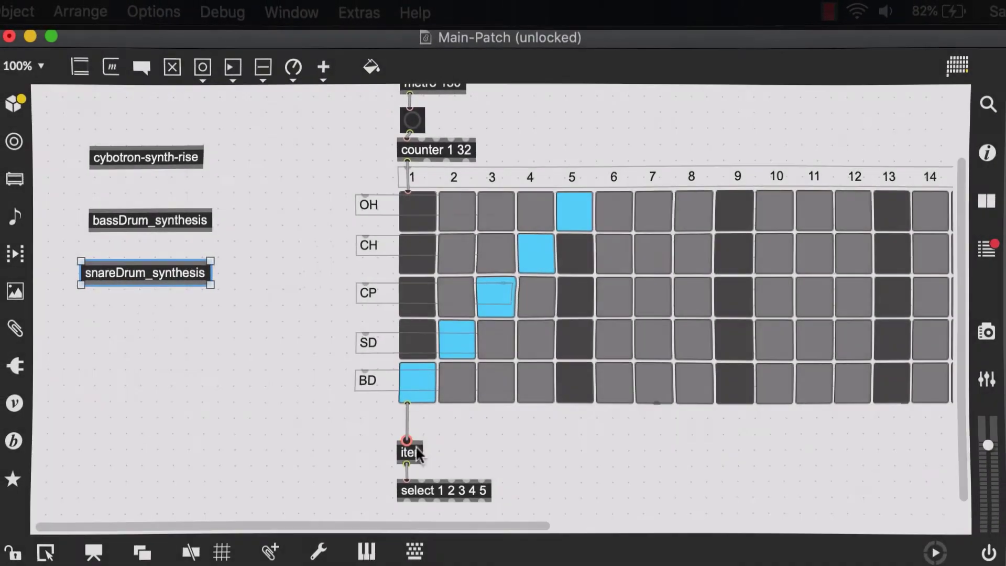
pyautogui.moveTo(132, 289)
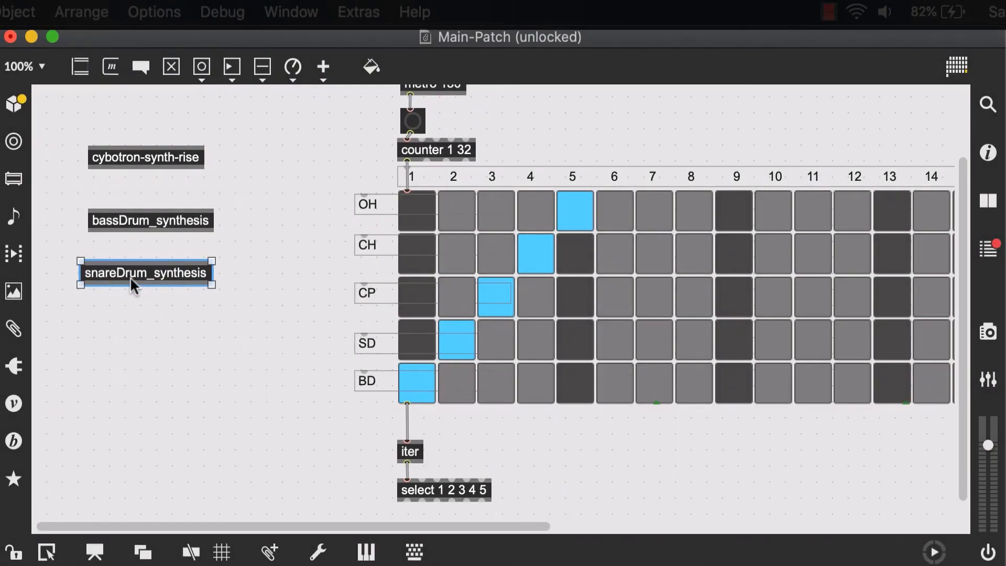
pyautogui.moveTo(150, 220); pyautogui.dragTo(262, 406)
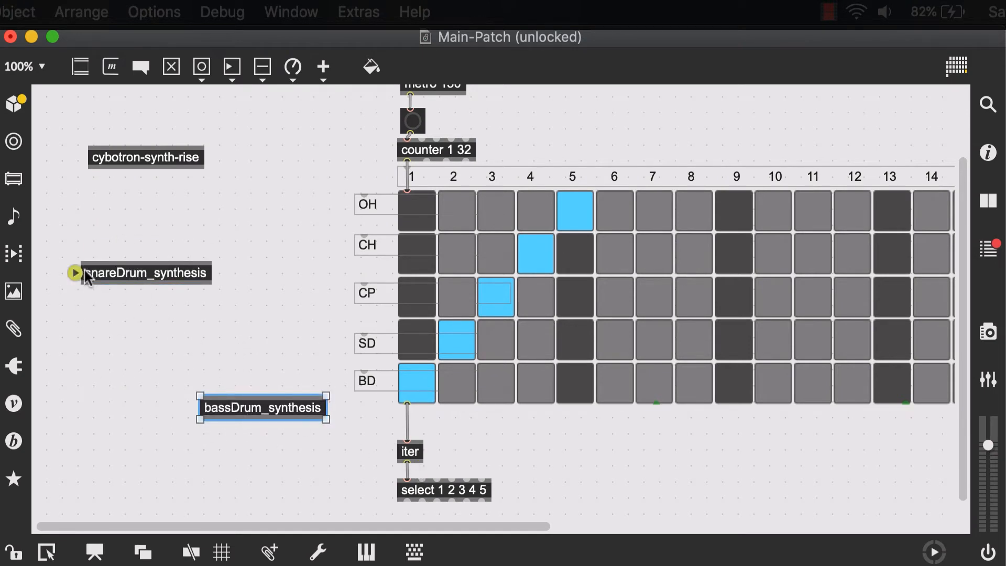
pyautogui.click(141, 272)
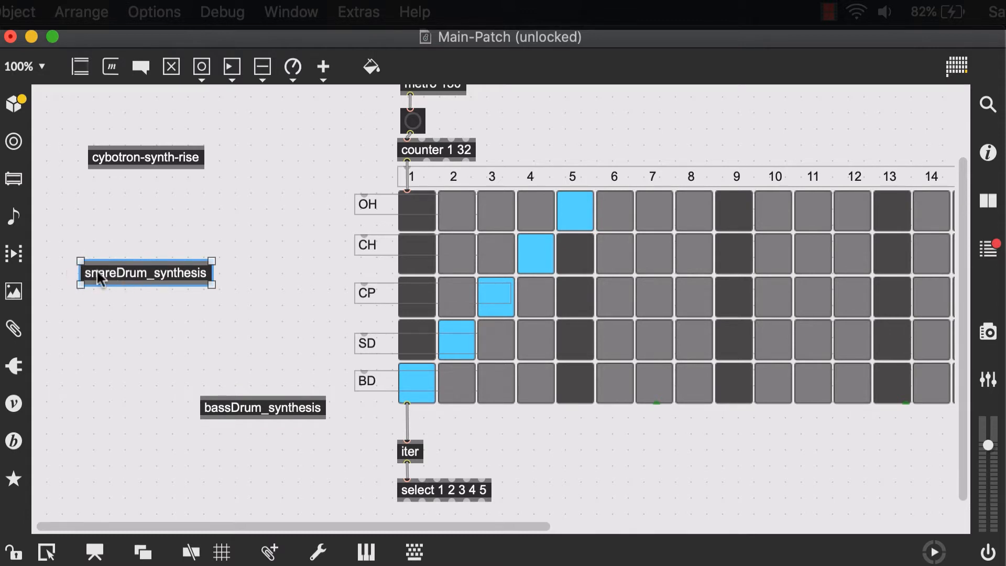
pyautogui.moveTo(410, 455)
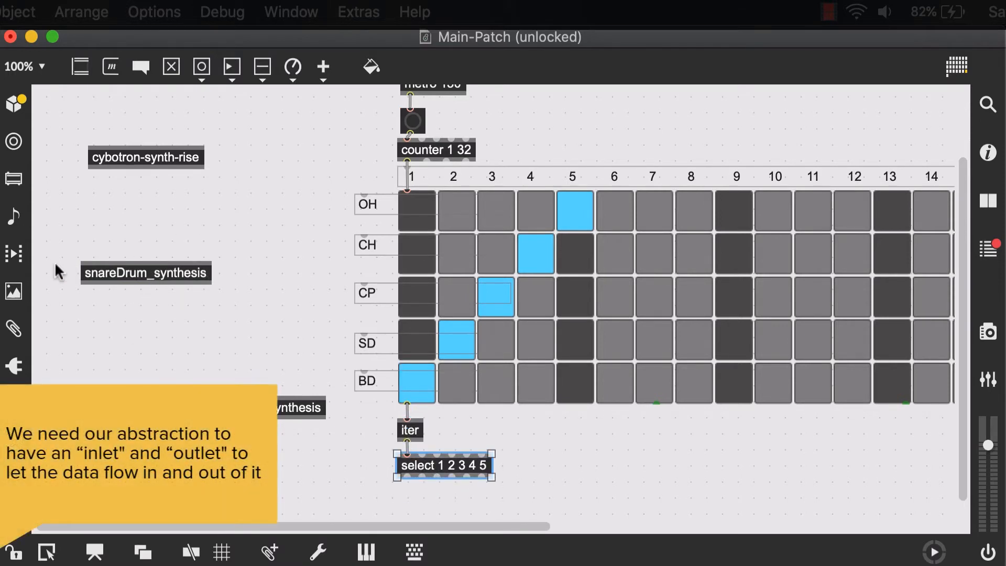
pyautogui.moveTo(241, 225)
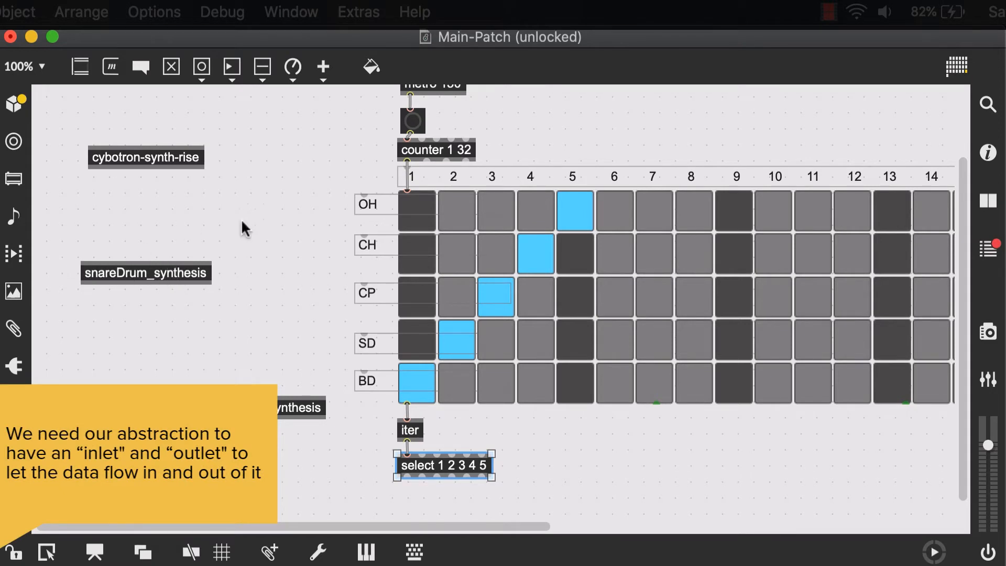
pyautogui.moveTo(160, 283)
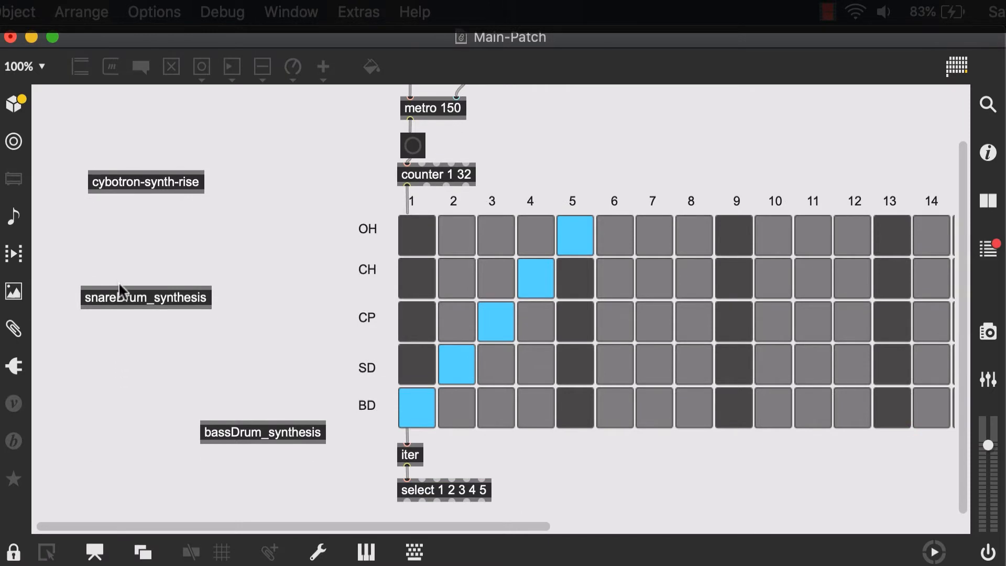
# Open bassDrum_synthesis and set INITIAL PITCH to 299 and setcurve to -0.72
pyautogui.doubleClick(262, 431)
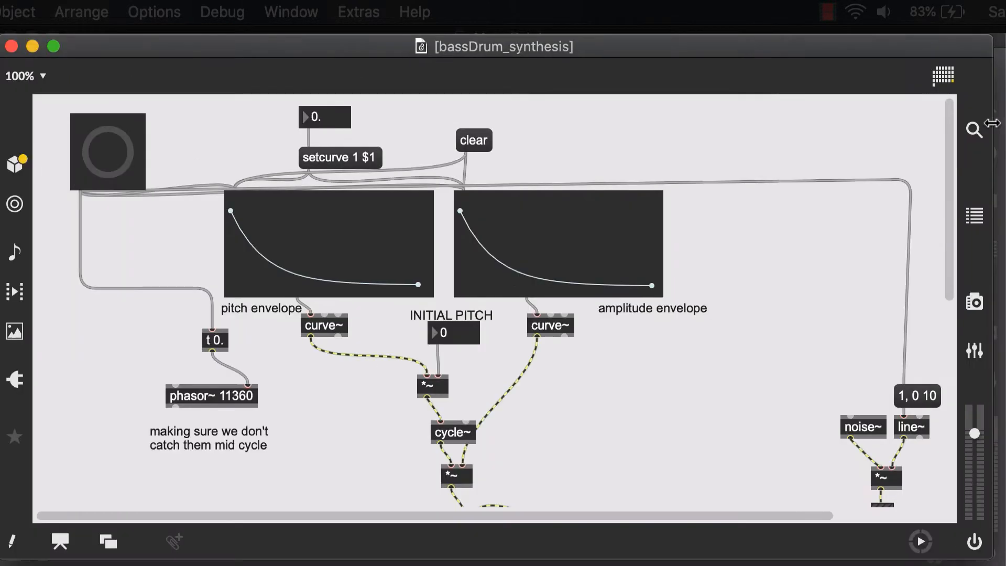
pyautogui.scroll(-3)
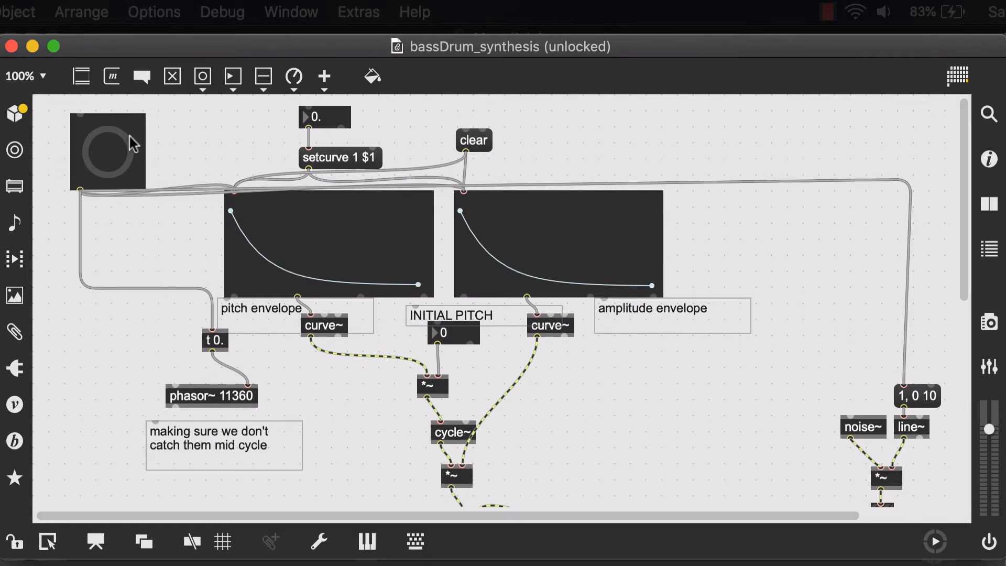
pyautogui.moveTo(105, 153)
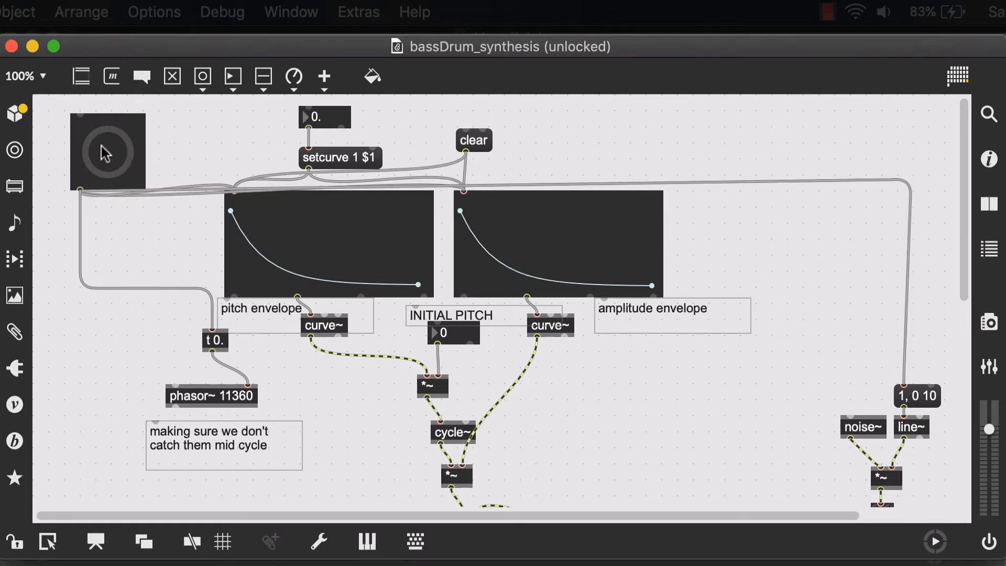
pyautogui.moveTo(82, 101)
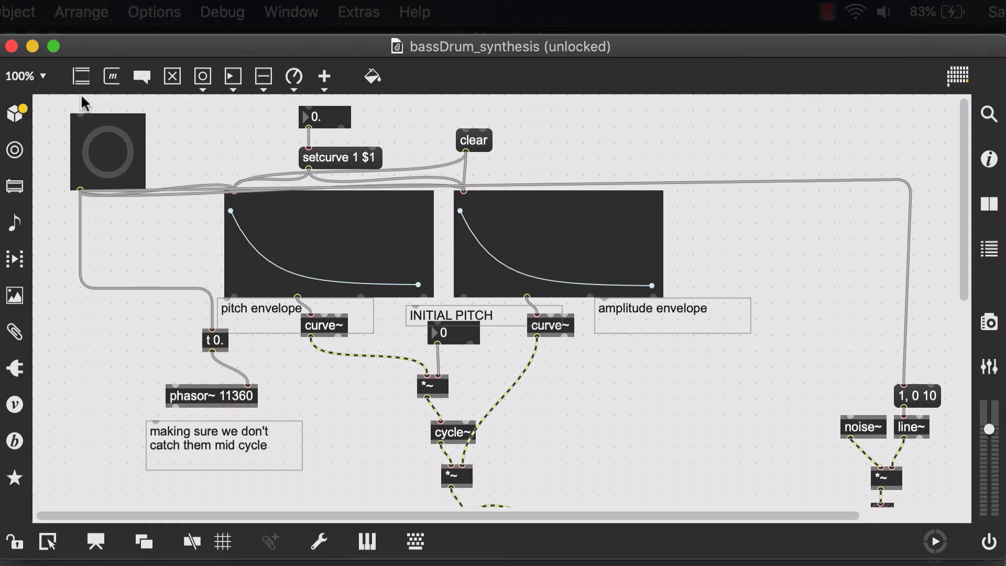
pyautogui.moveTo(174, 162)
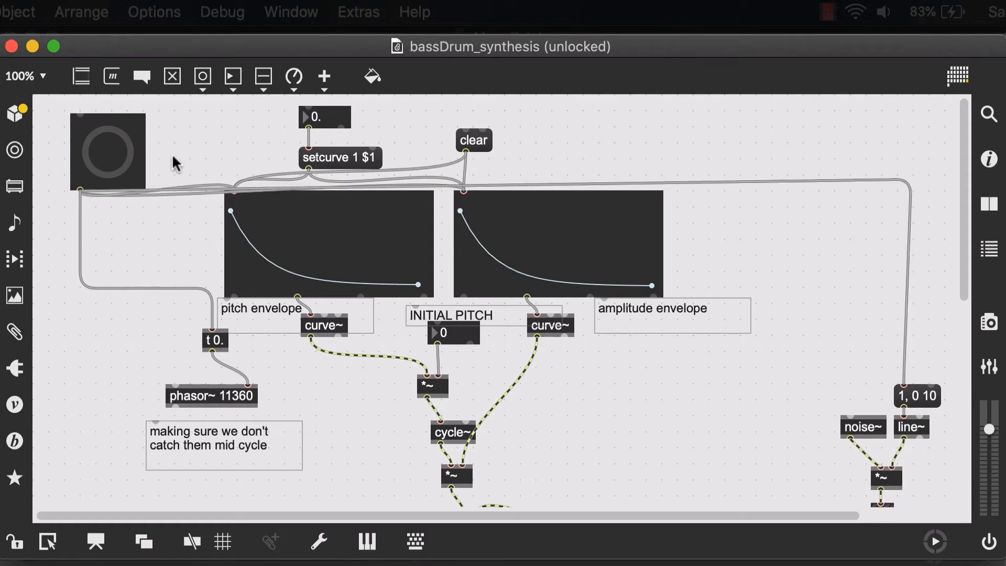
pyautogui.moveTo(320, 207)
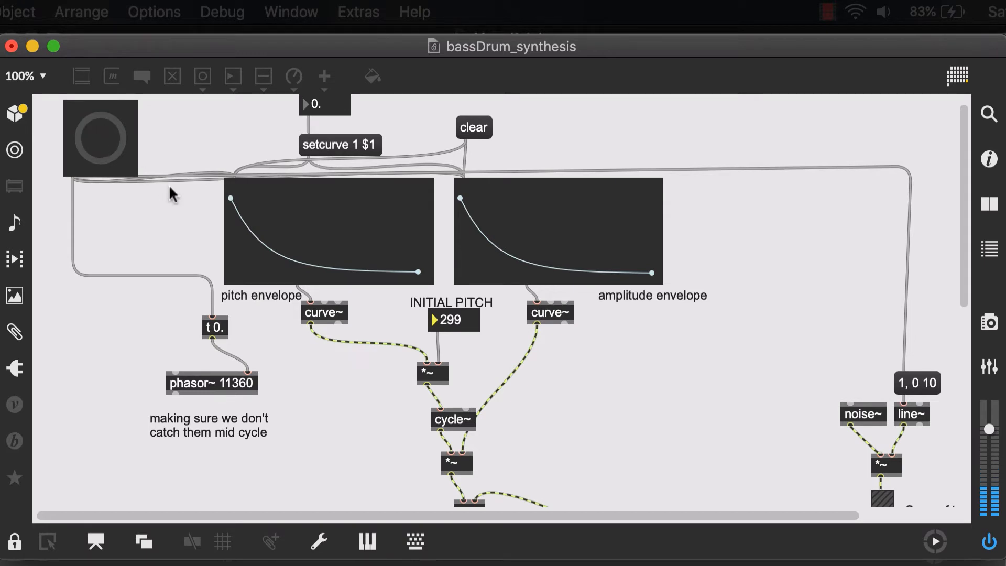
pyautogui.moveTo(423, 310)
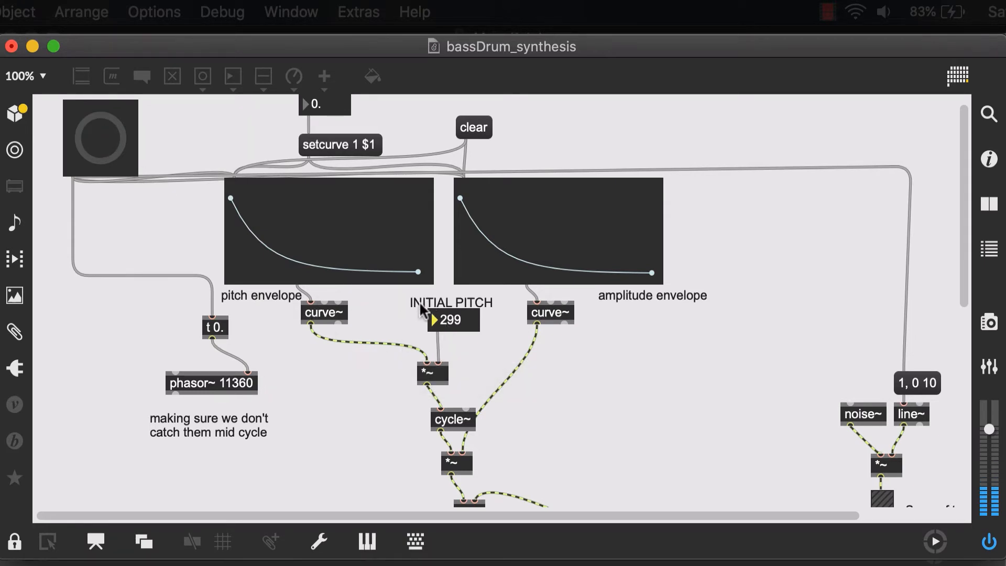
pyautogui.moveTo(55, 130)
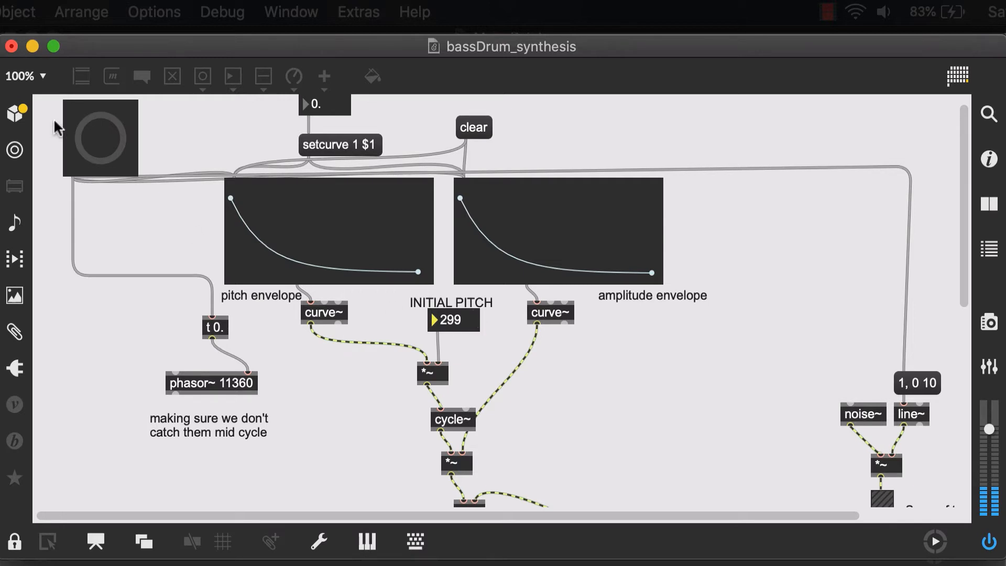
pyautogui.moveTo(99, 148)
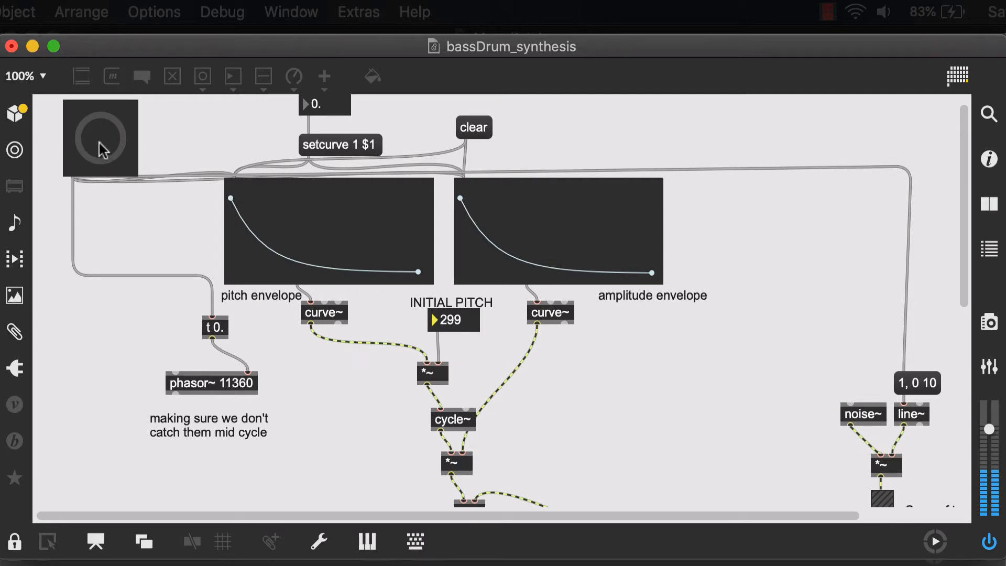
pyautogui.moveTo(272, 304)
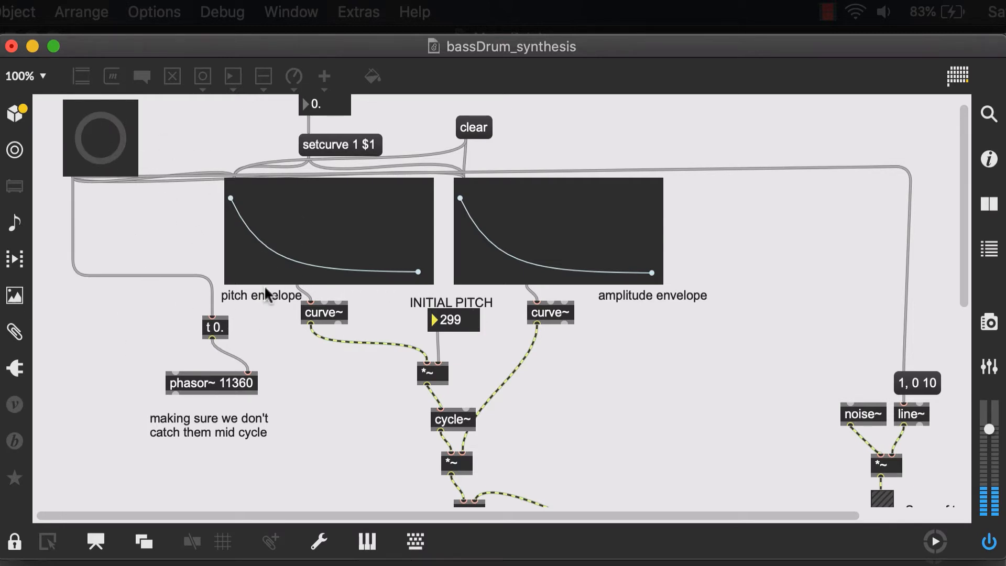
pyautogui.scroll(-3)
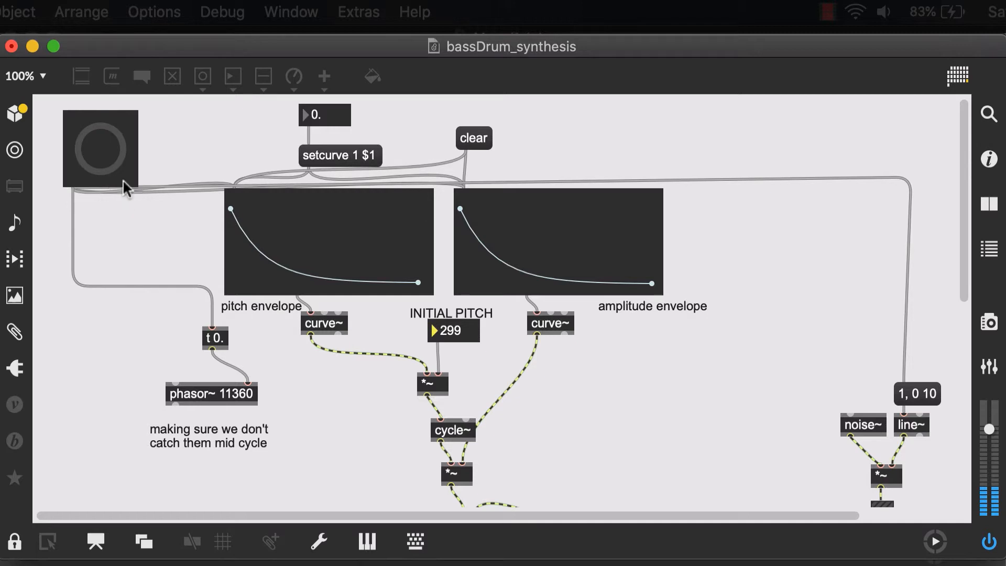
pyautogui.moveTo(81, 165)
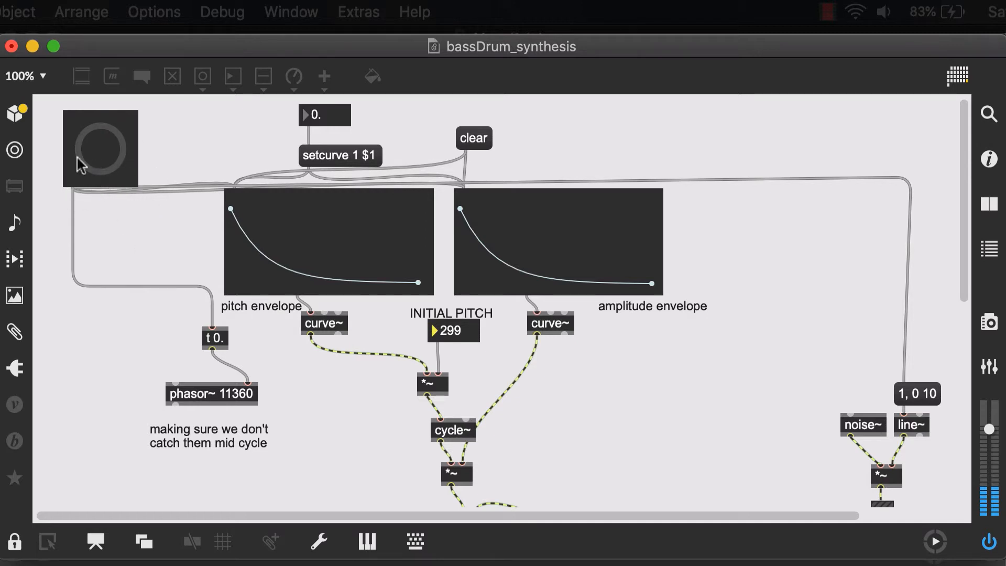
pyautogui.moveTo(713, 354)
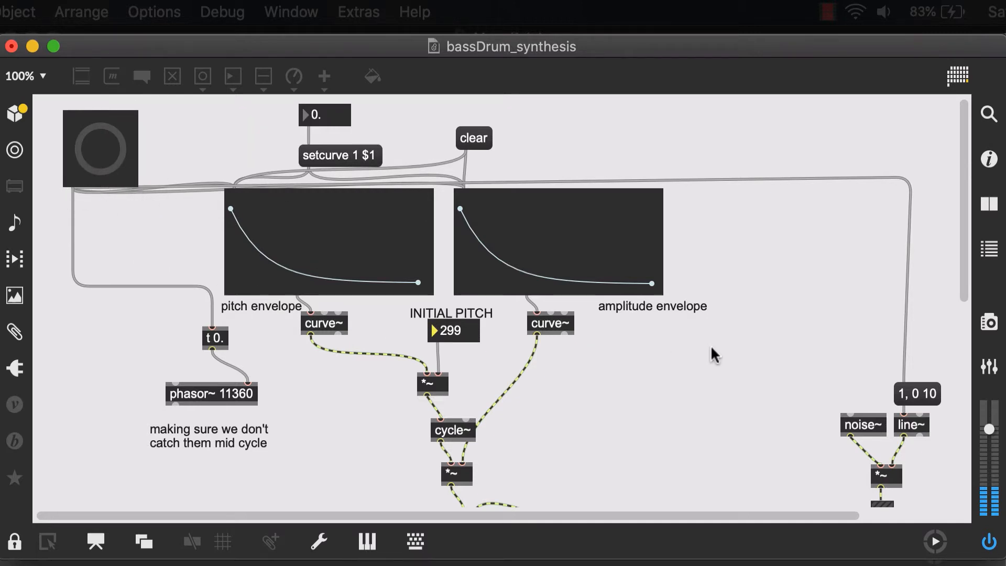
pyautogui.moveTo(776, 451)
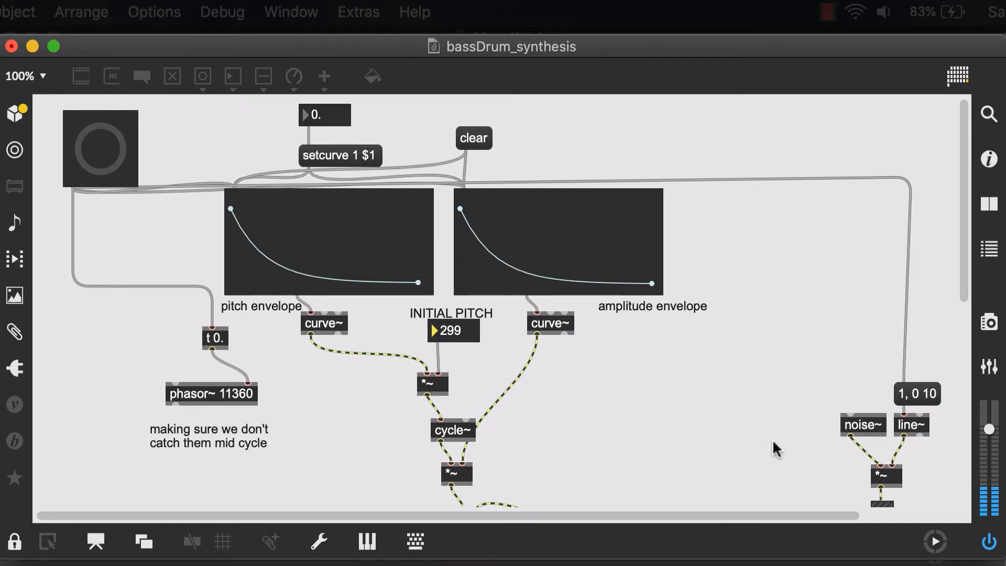
pyautogui.moveTo(448, 326)
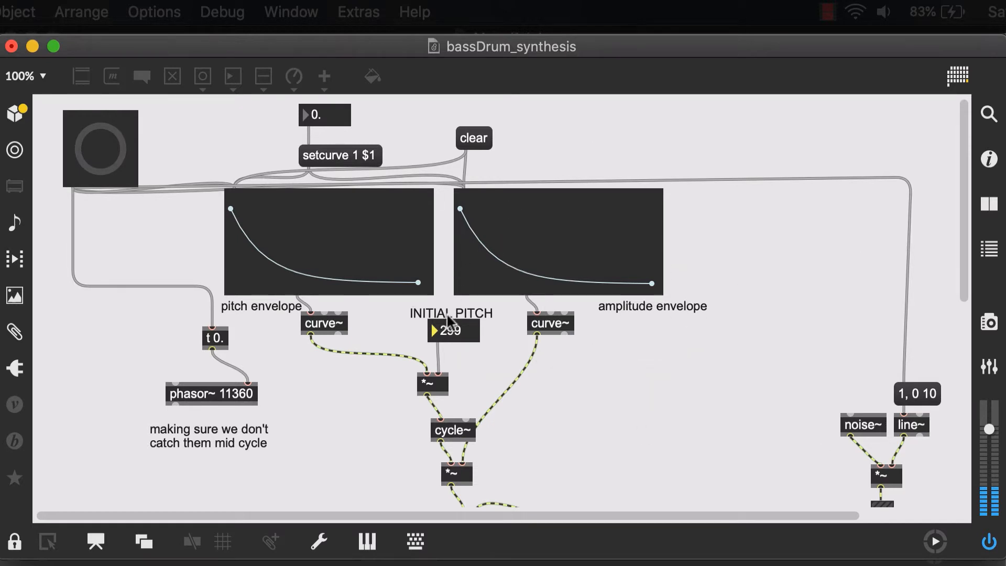
pyautogui.moveTo(473, 403)
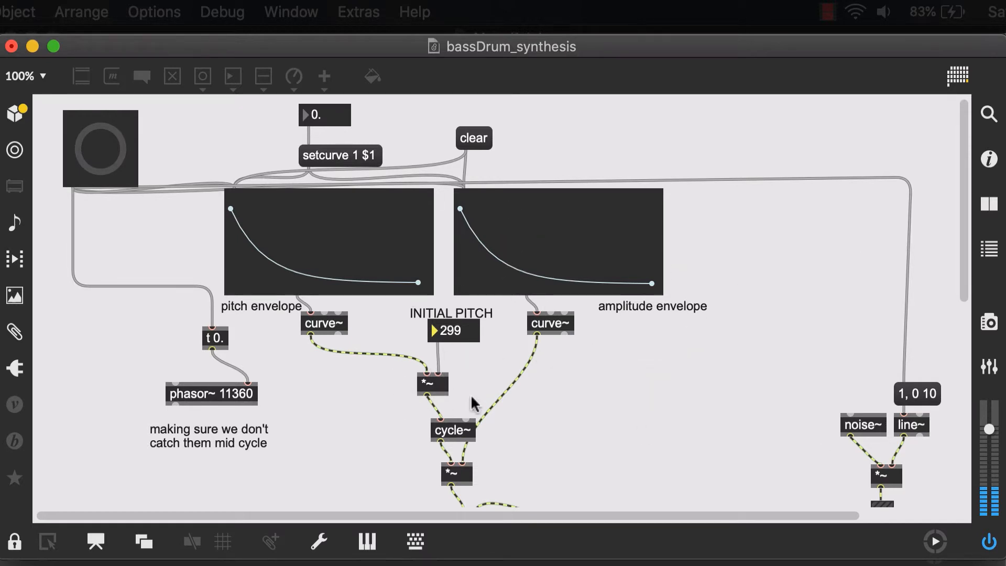
pyautogui.moveTo(407, 345)
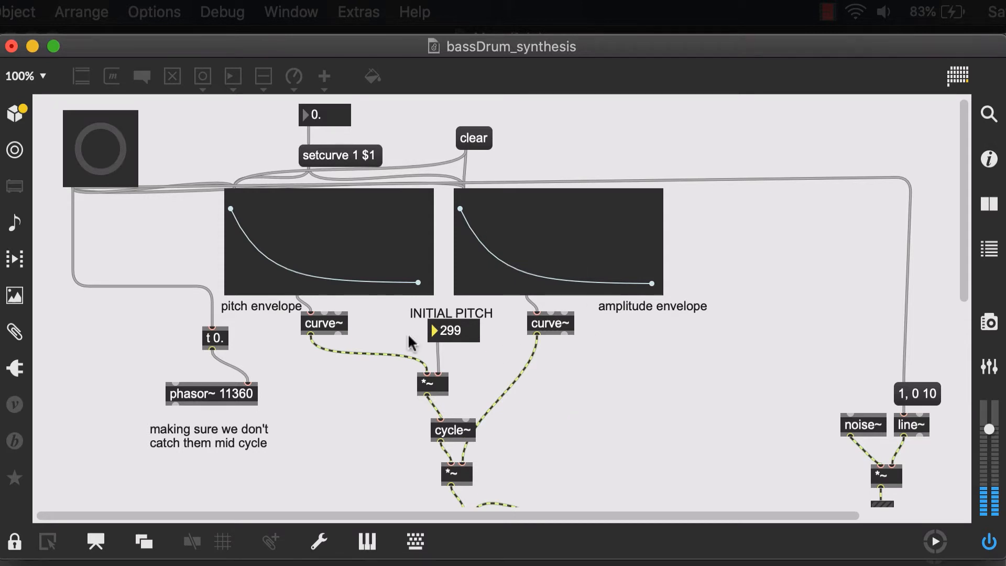
pyautogui.moveTo(445, 360)
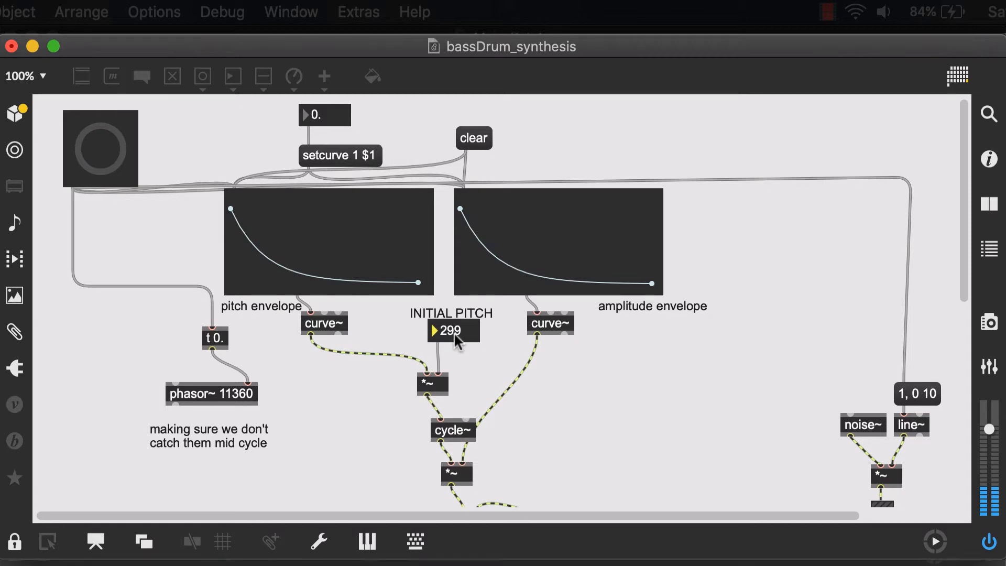
pyautogui.scroll(-3)
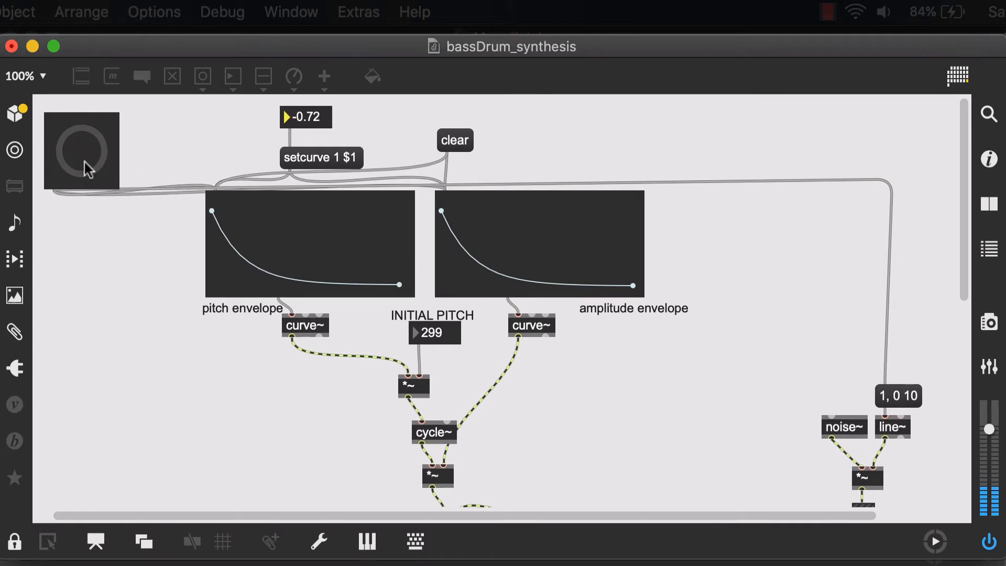
pyautogui.moveTo(66, 183)
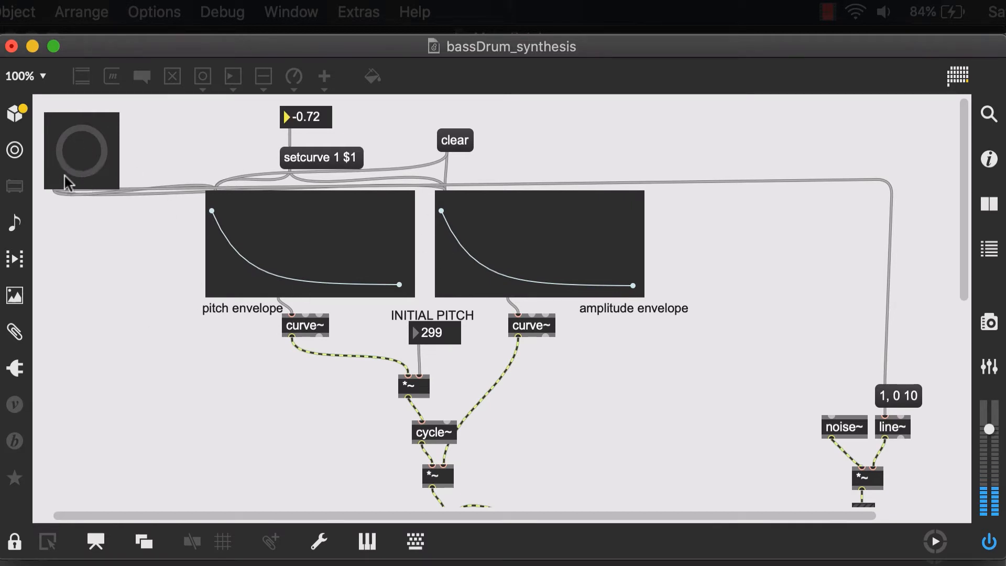
pyautogui.moveTo(451, 361)
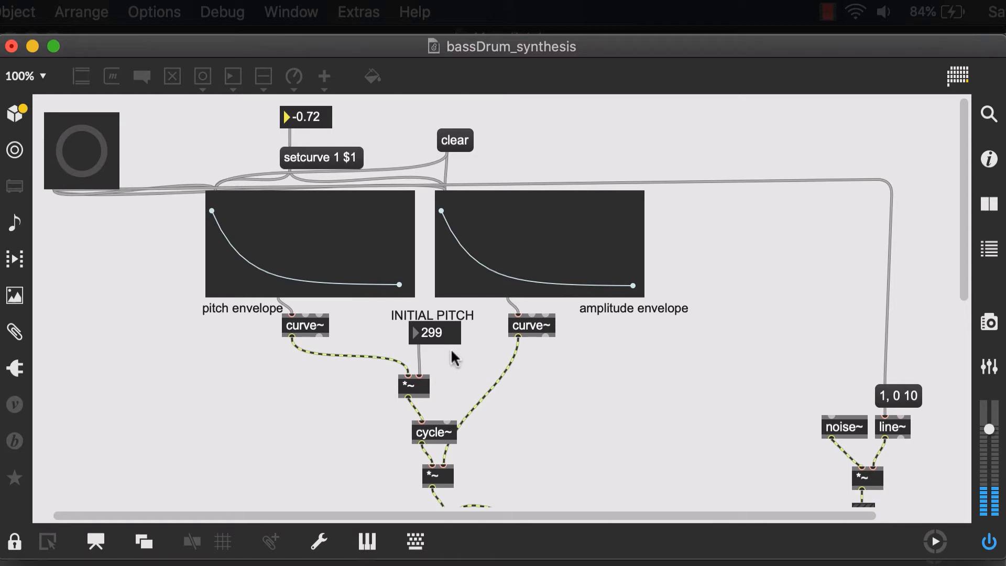
pyautogui.moveTo(319, 128)
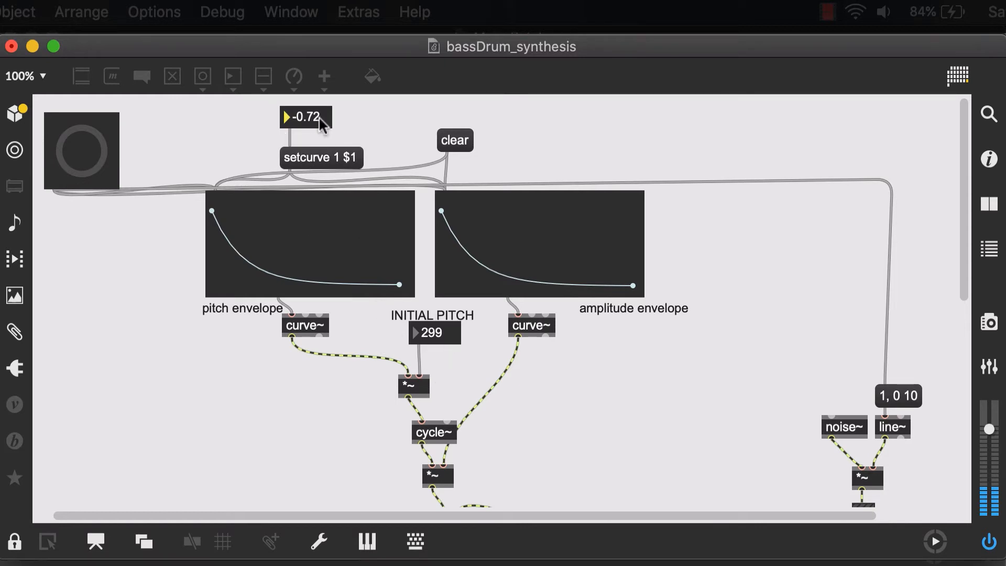
pyautogui.moveTo(321, 123)
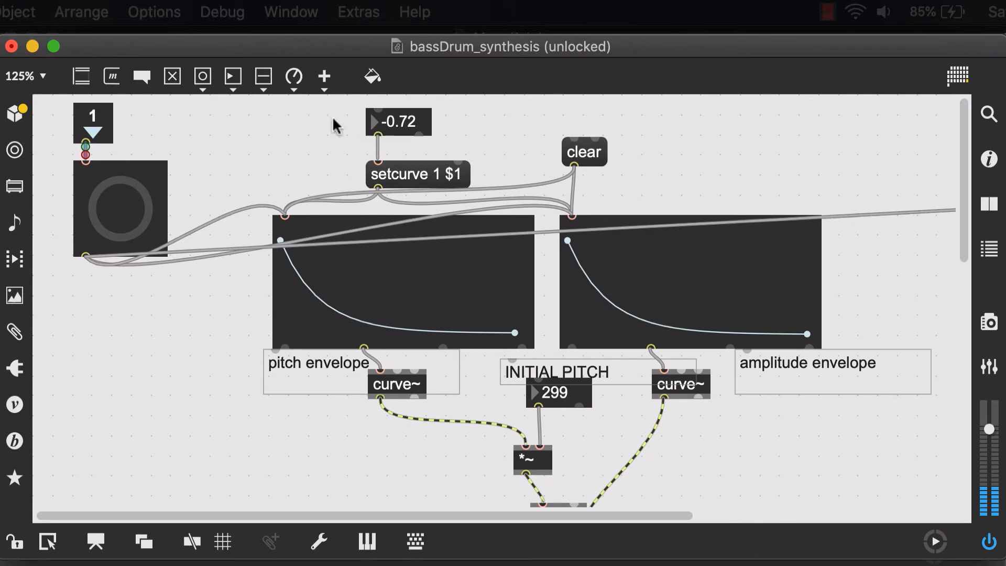
pyautogui.moveTo(347, 148)
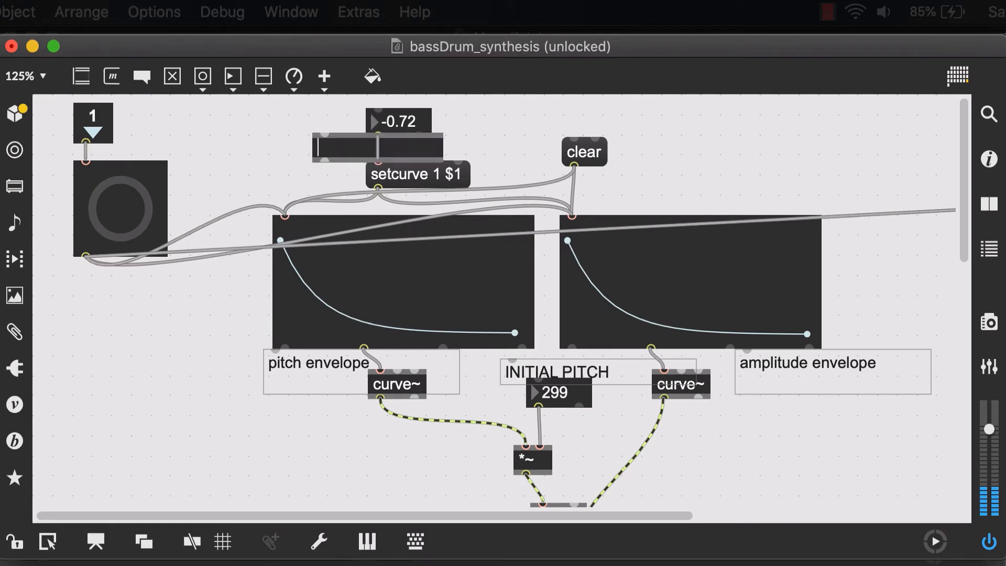
# Create inlets 2 and 3, wiring inlet 3 to the INITIAL PITCH number box
pyautogui.write('inlet')
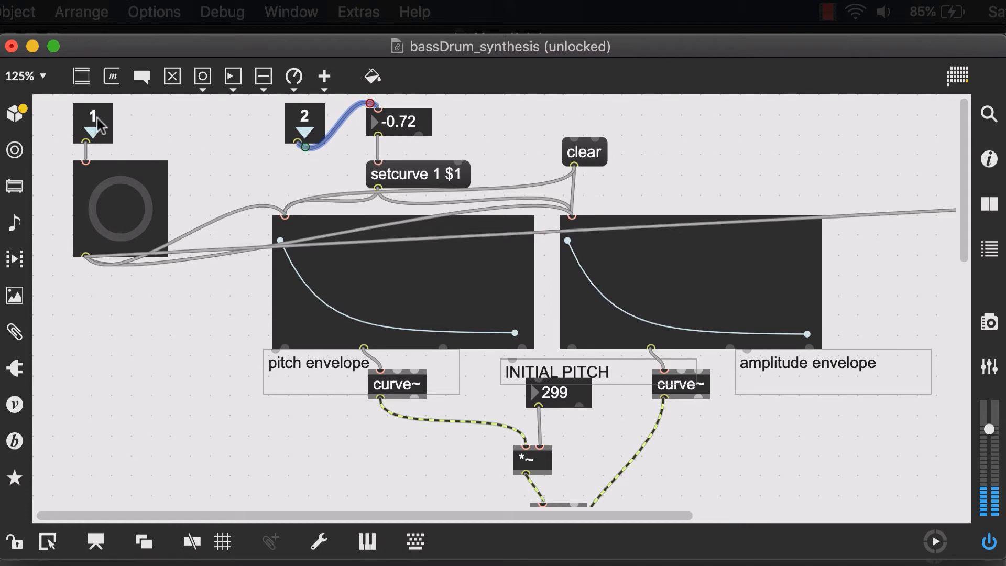
pyautogui.moveTo(105, 138)
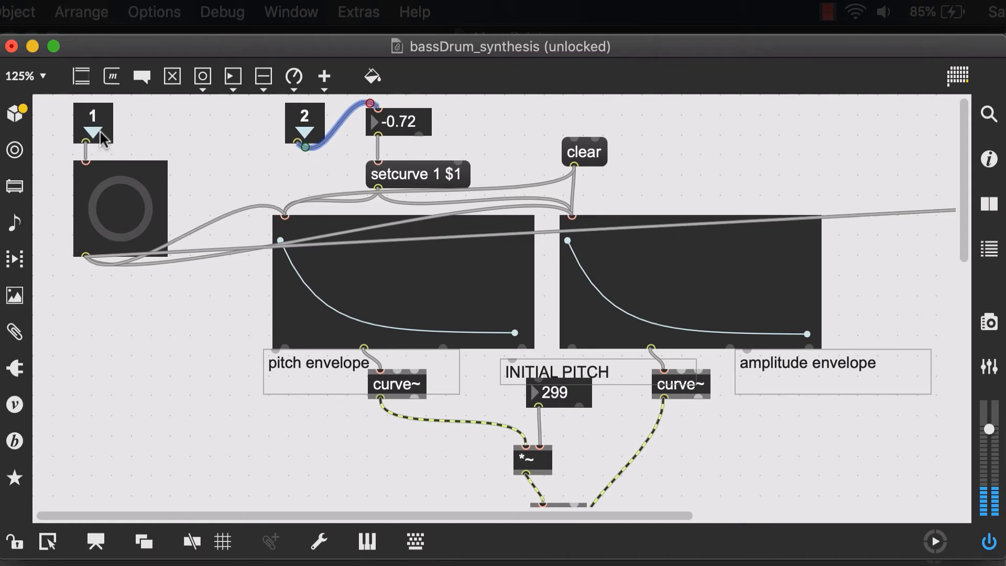
pyautogui.moveTo(114, 244)
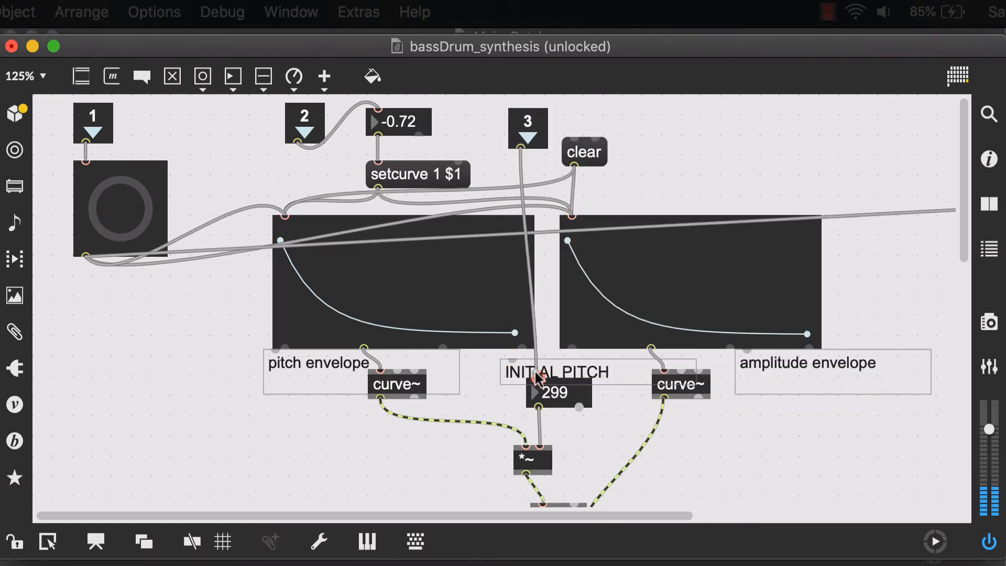
pyautogui.click(528, 127)
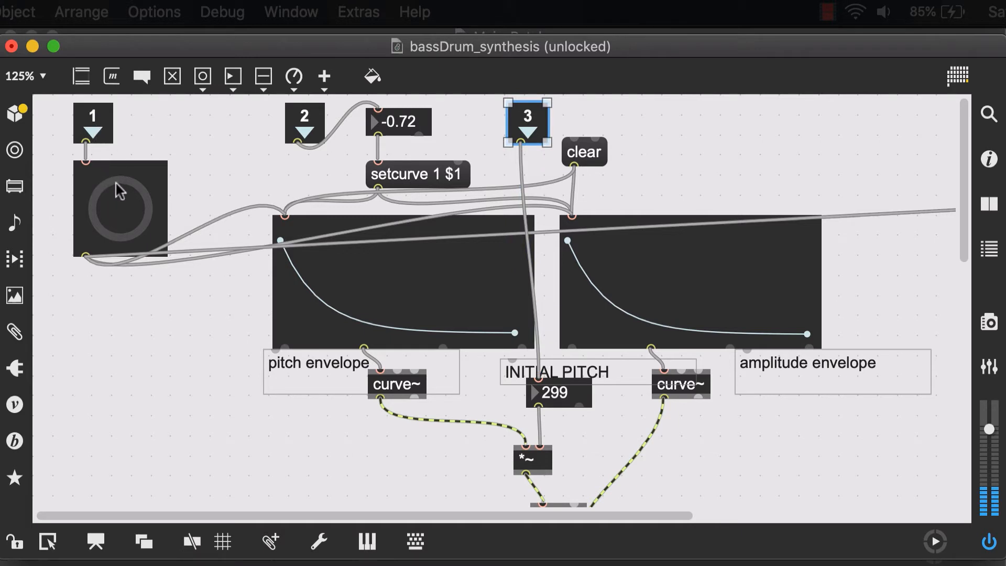
pyautogui.moveTo(523, 142)
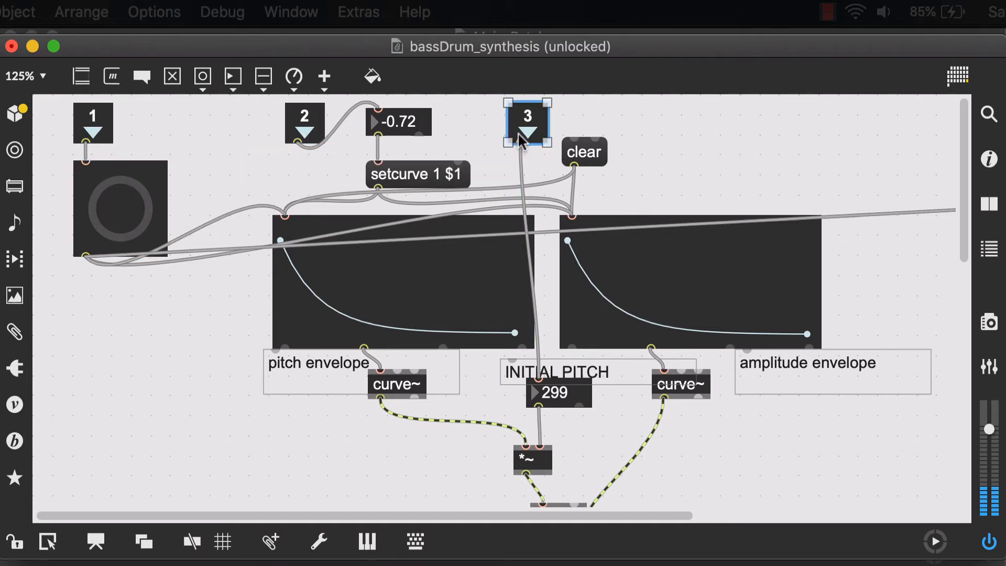
pyautogui.moveTo(970, 160)
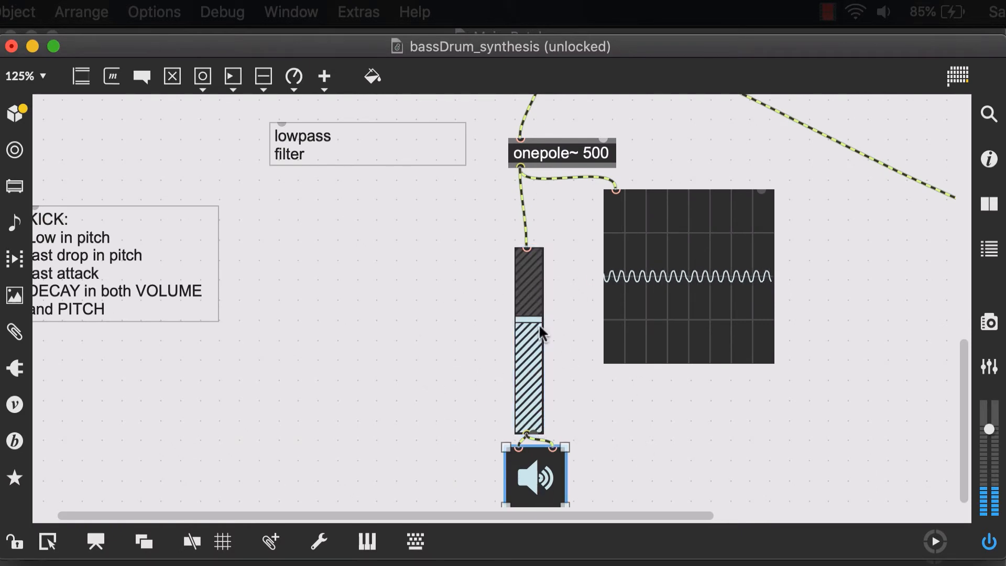
pyautogui.moveTo(521, 170)
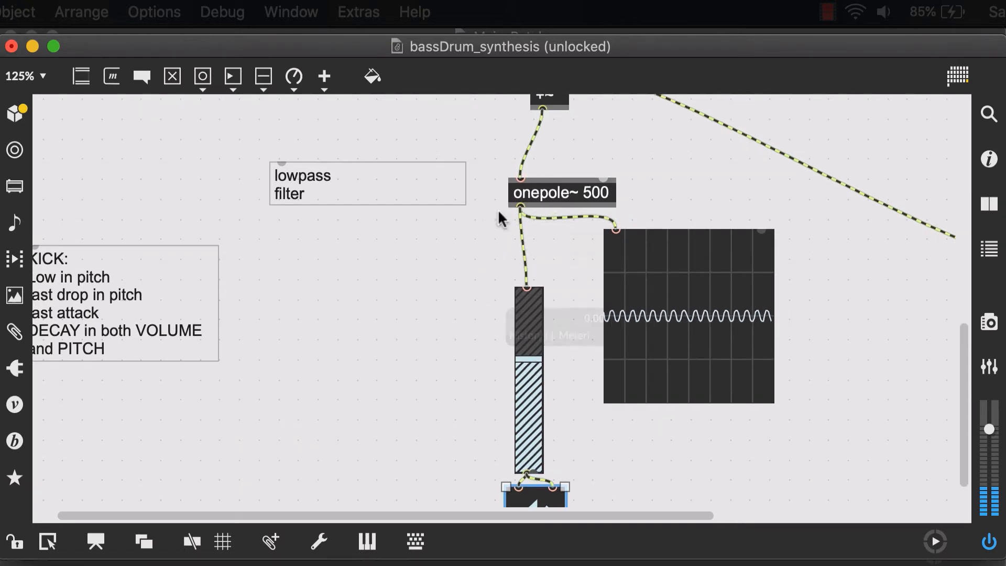
pyautogui.moveTo(524, 270)
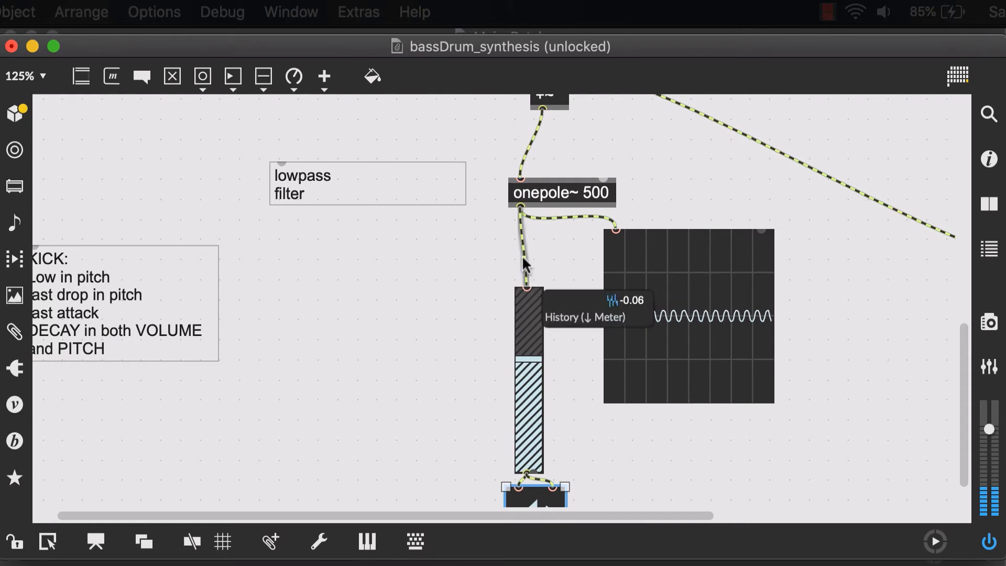
pyautogui.click(525, 255)
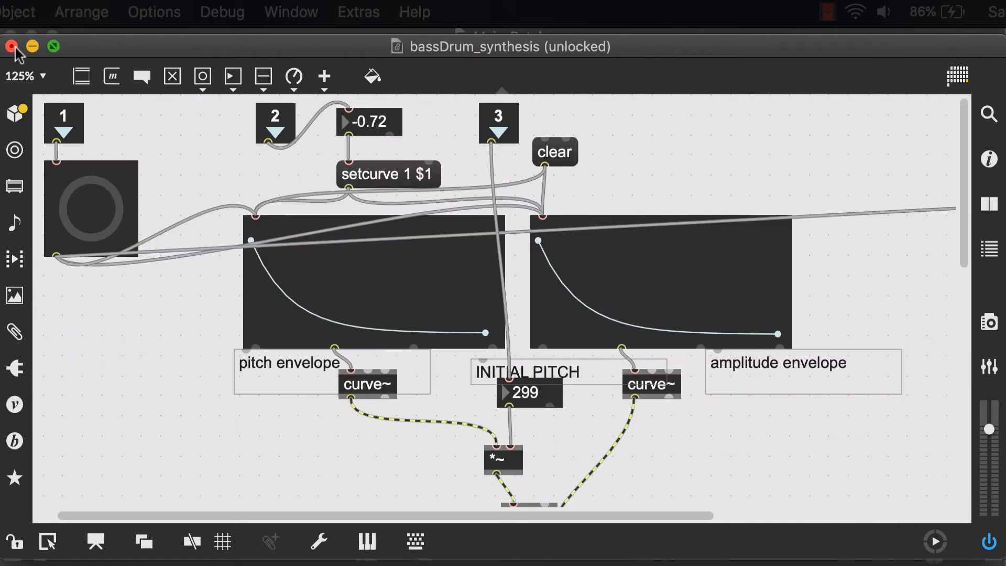
# Close the bassDrum_synthesis window, choosing Save for its changes
pyautogui.click(11, 46)
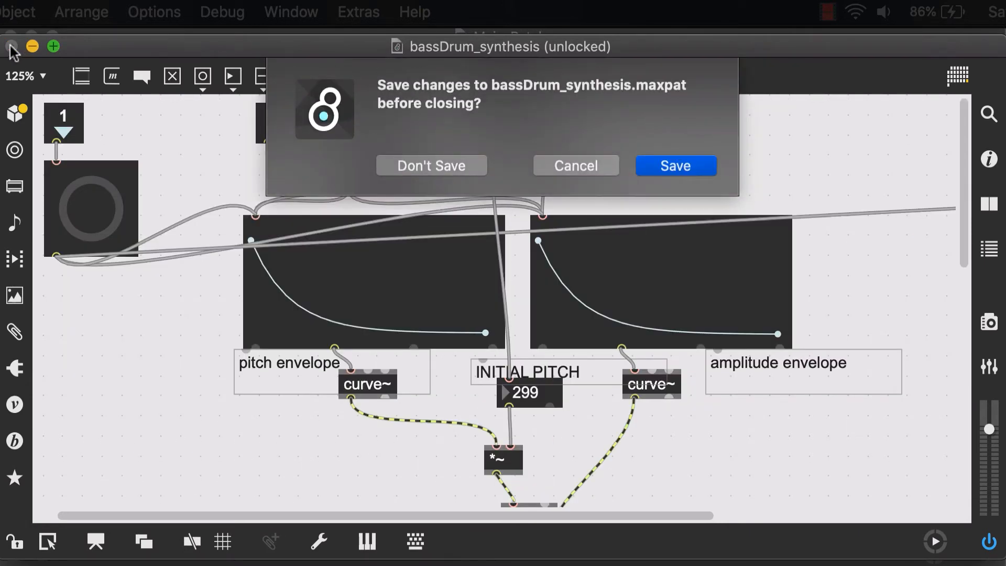
pyautogui.moveTo(487, 149)
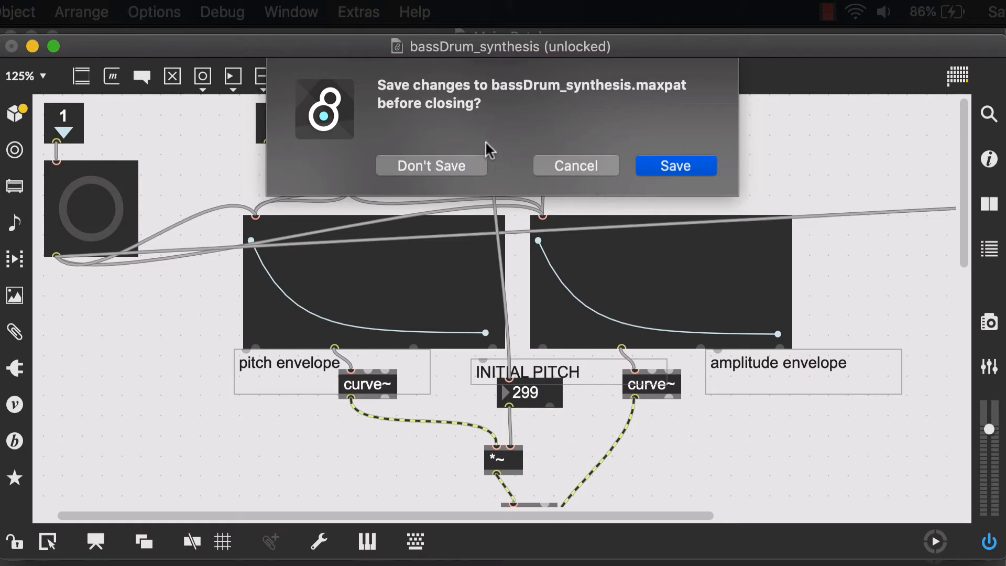
pyautogui.moveTo(695, 178)
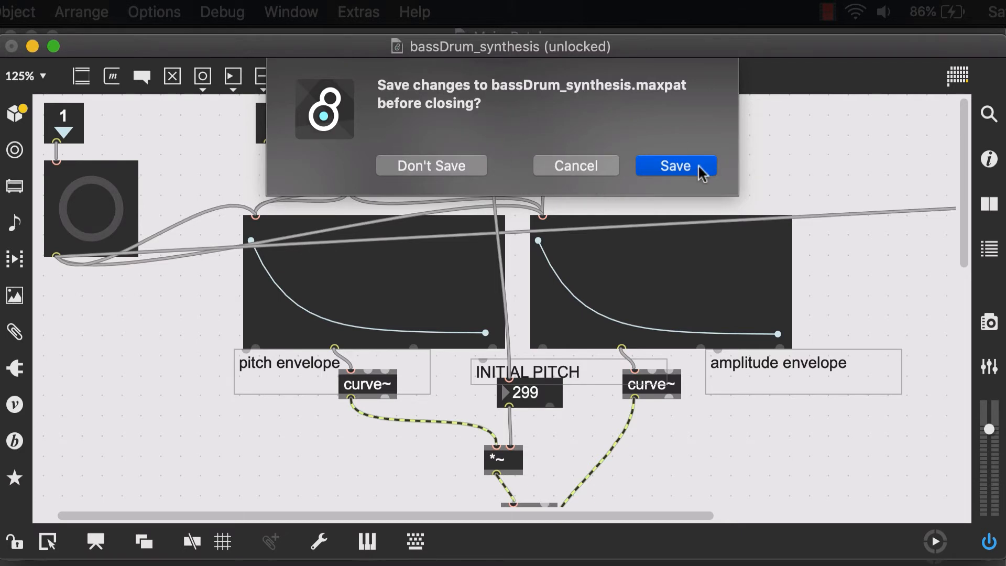
pyautogui.moveTo(661, 177)
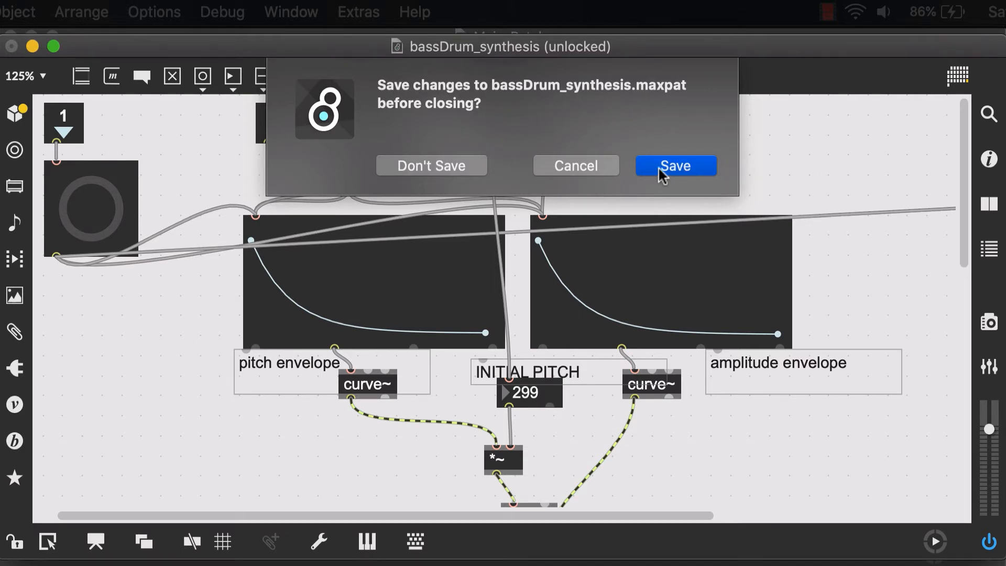
pyautogui.click(675, 166)
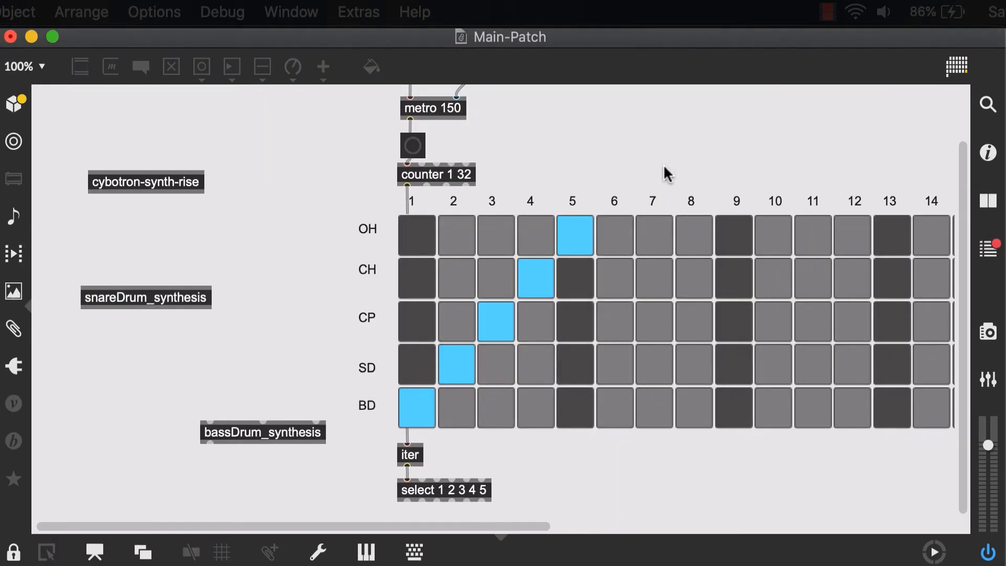
pyautogui.moveTo(356, 246)
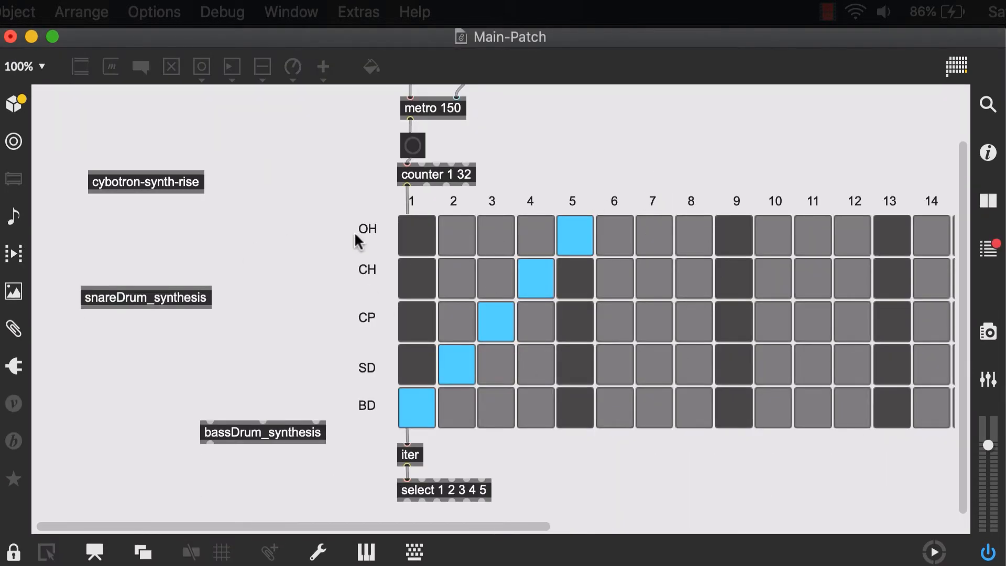
pyautogui.moveTo(273, 445)
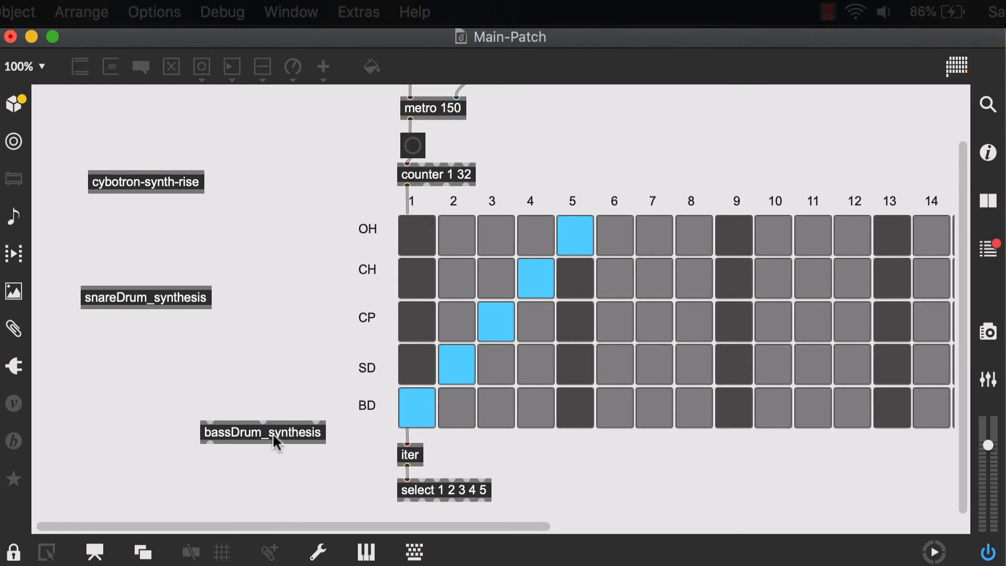
pyautogui.moveTo(237, 437)
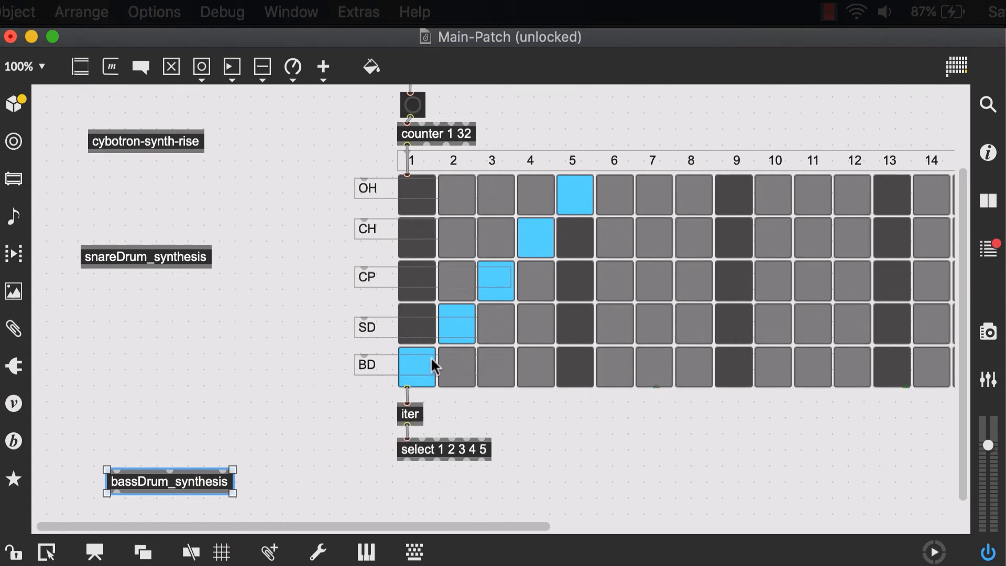
pyautogui.moveTo(410, 383)
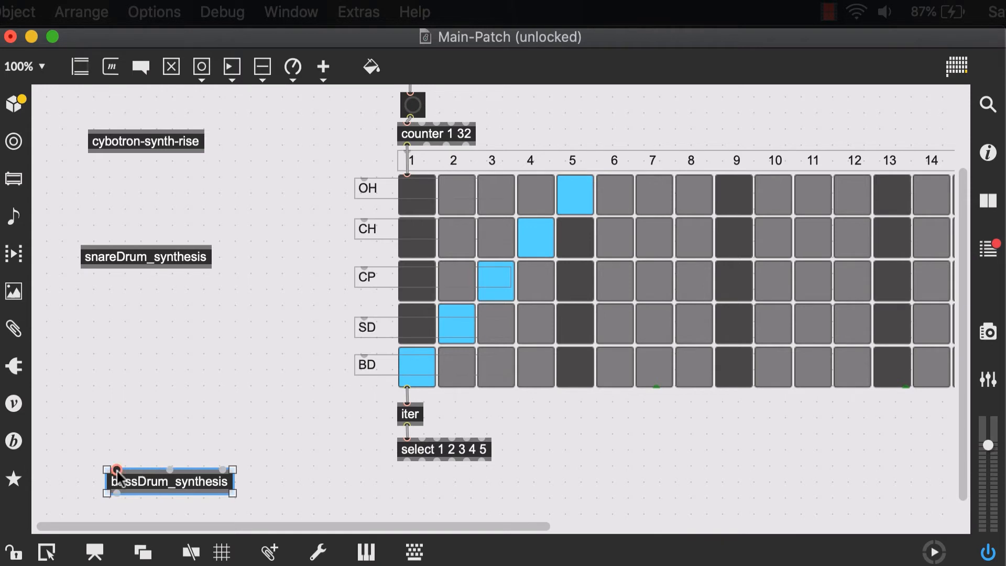
pyautogui.moveTo(406, 464)
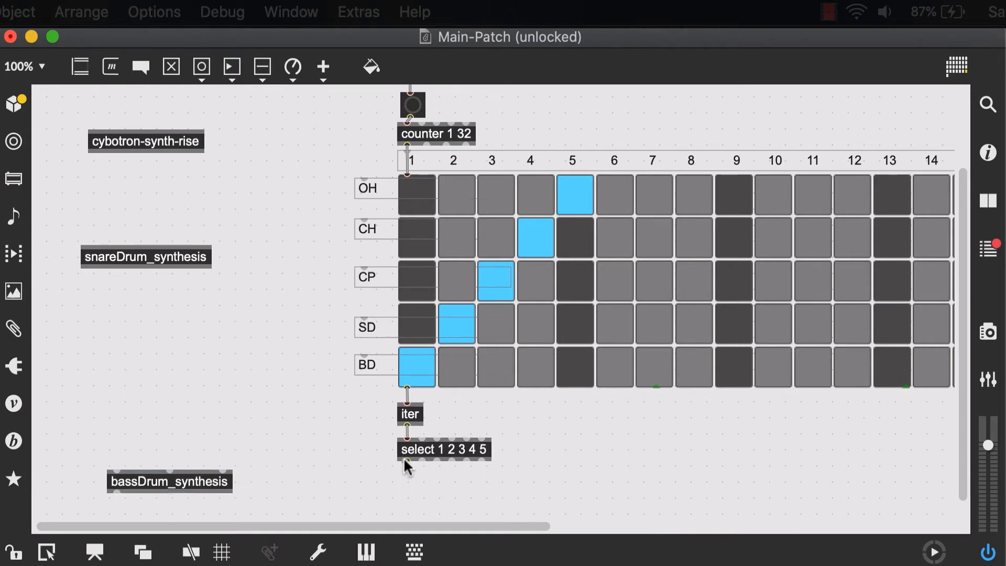
# Connect select's first outlet to bassDrum_synthesis and add its number boxes and gain slider
pyautogui.moveTo(402, 462); pyautogui.dragTo(120, 465)
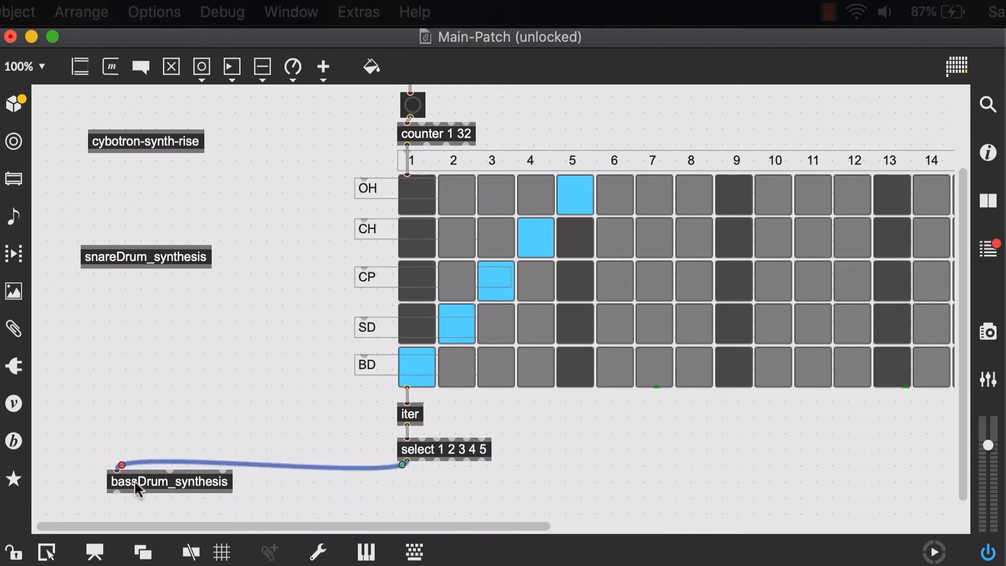
pyautogui.moveTo(204, 497)
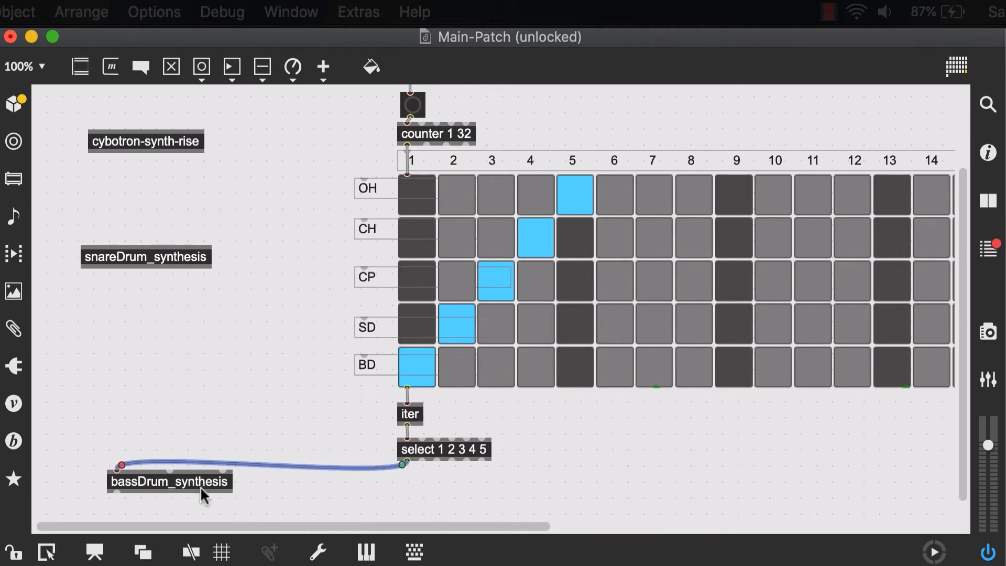
pyautogui.moveTo(220, 490)
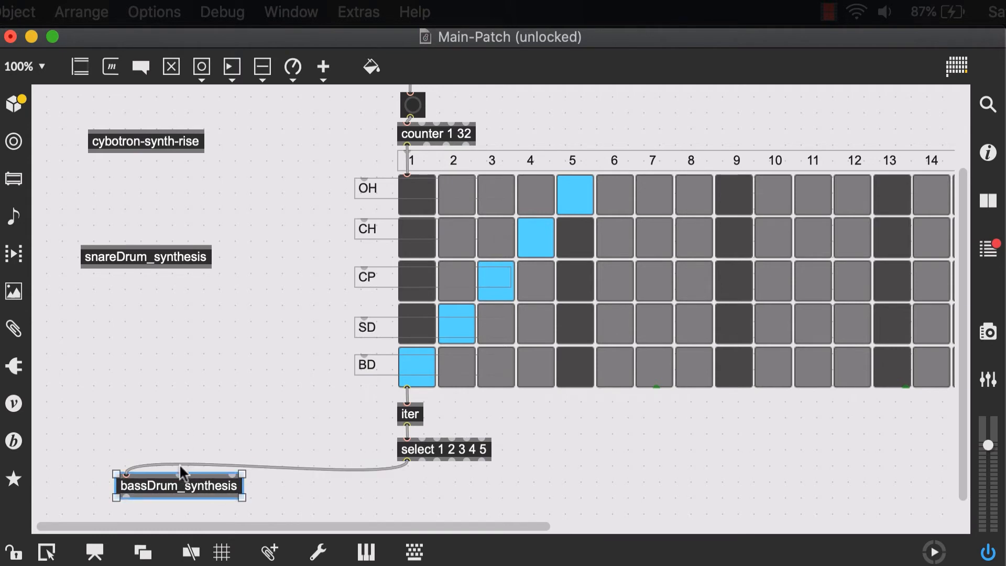
pyautogui.moveTo(151, 423)
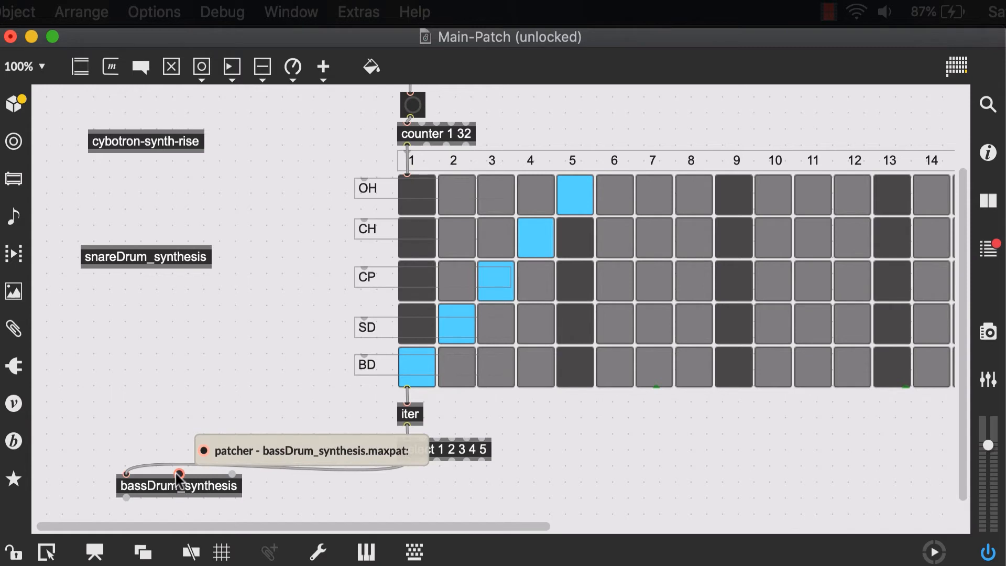
pyautogui.moveTo(160, 415)
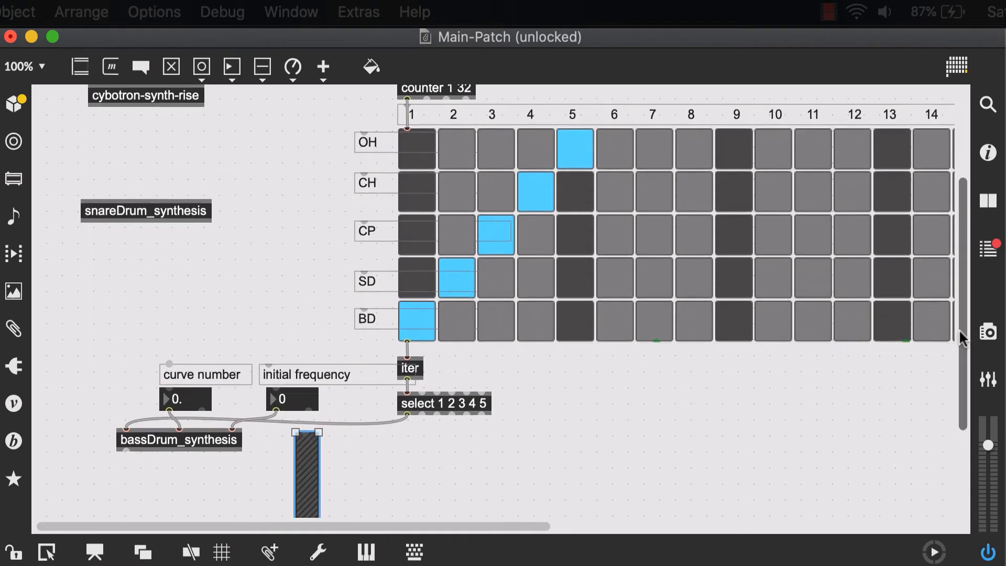
pyautogui.scroll(-3)
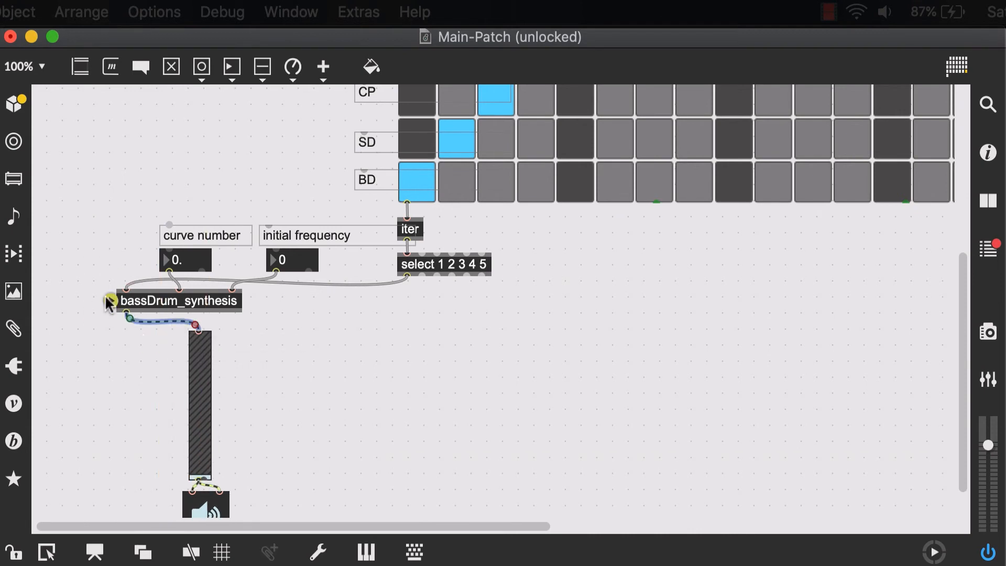
pyautogui.moveTo(223, 463)
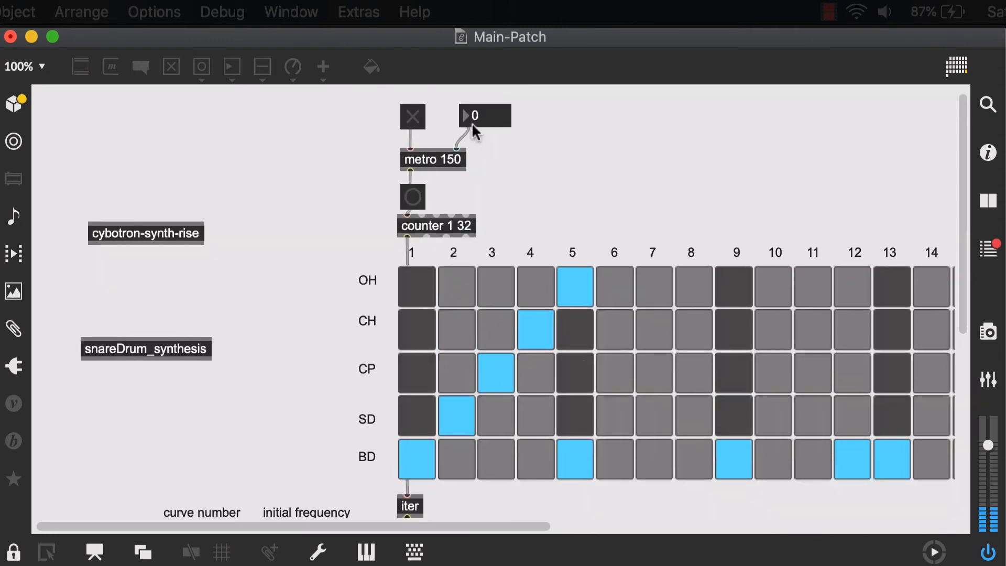
# Set the bass drum's initial frequency to 176, with curve 0.44, in the locked patch
pyautogui.scroll(-3)
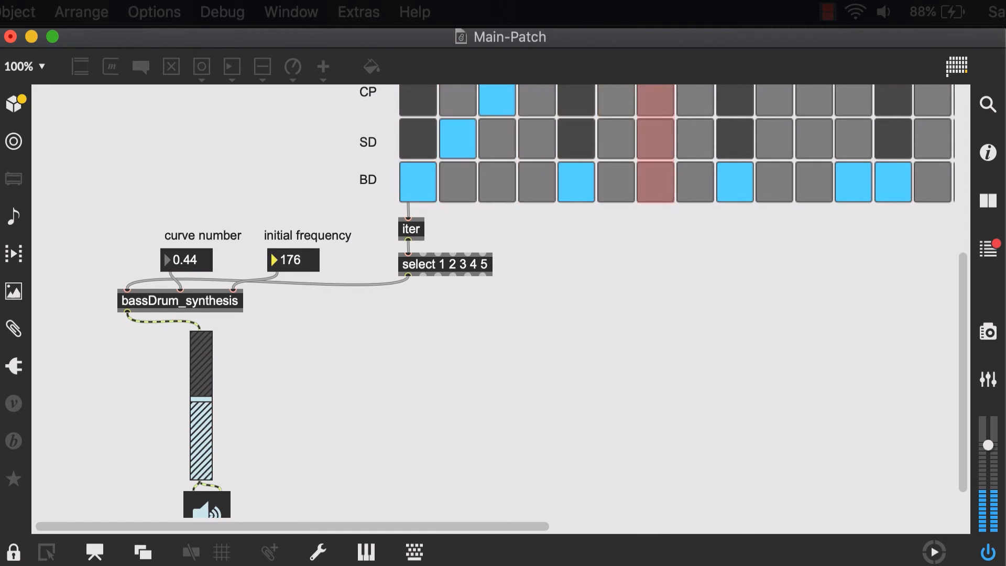
pyautogui.moveTo(291, 259); pyautogui.dragTo(291, 259)
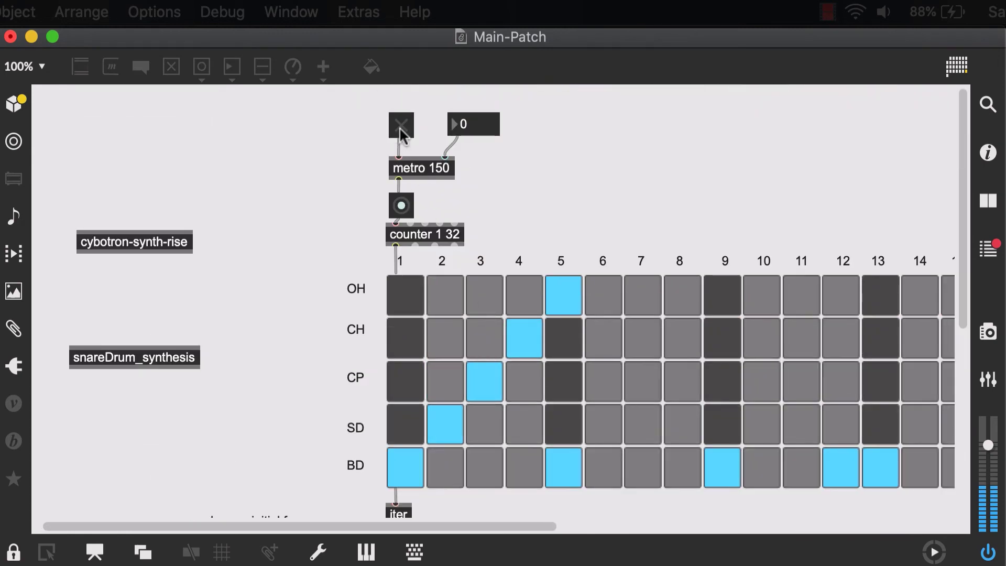
# Open snareDrum_synthesis, set PD AMNT 140, tuning 300, decay 80, and enter edit mode
pyautogui.doubleClick(134, 357)
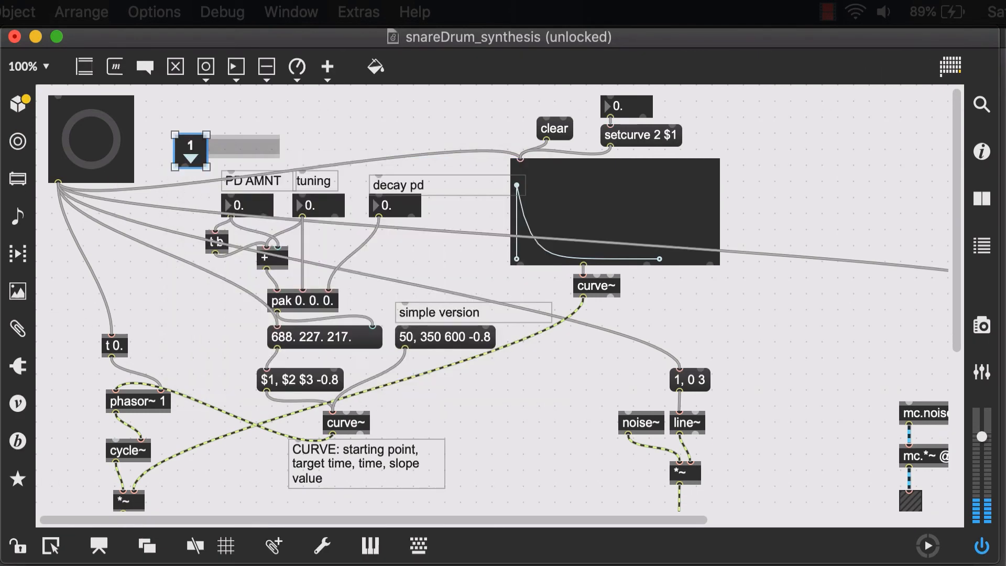
pyautogui.moveTo(191, 151); pyautogui.dragTo(173, 120)
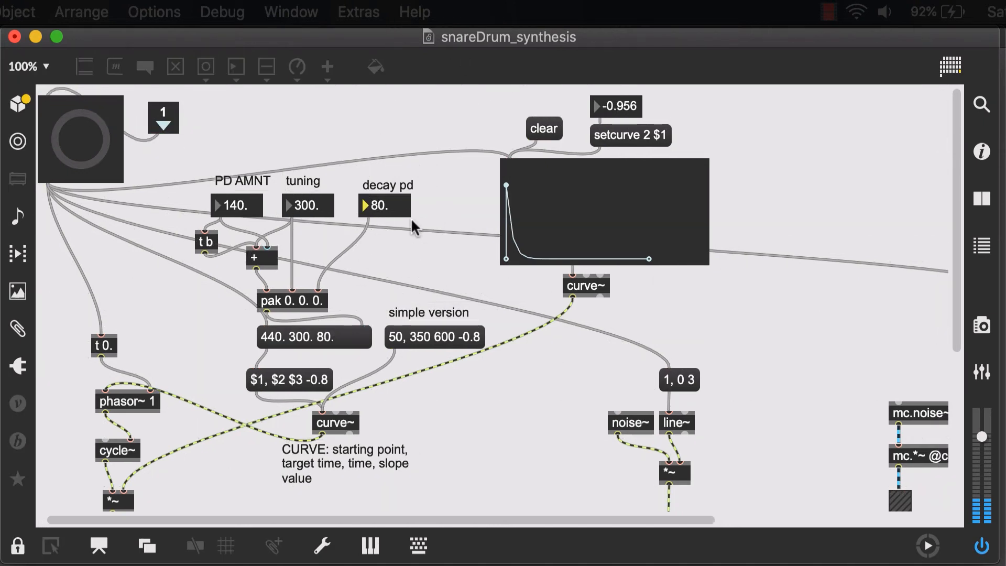
pyautogui.moveTo(279, 193)
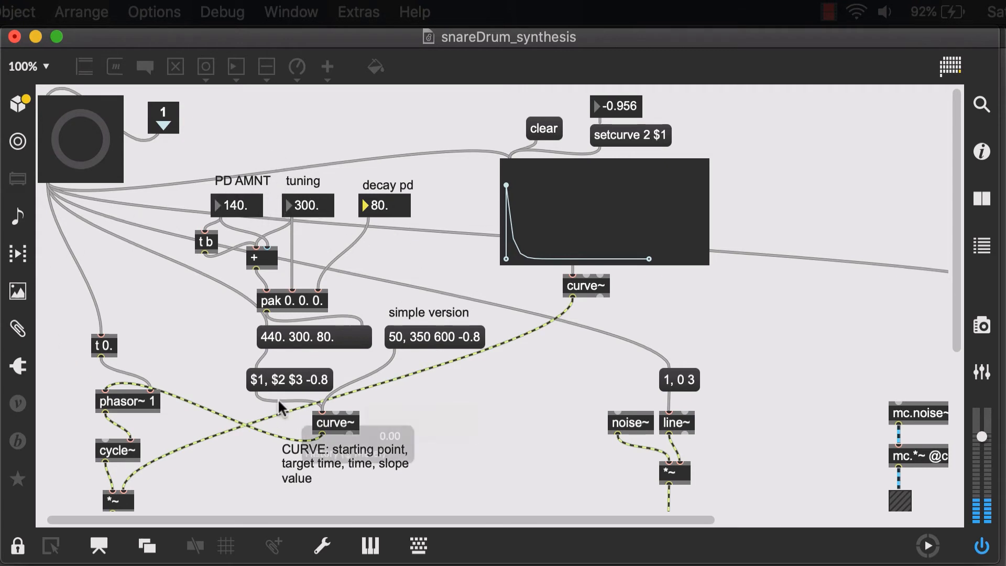
pyautogui.moveTo(164, 172)
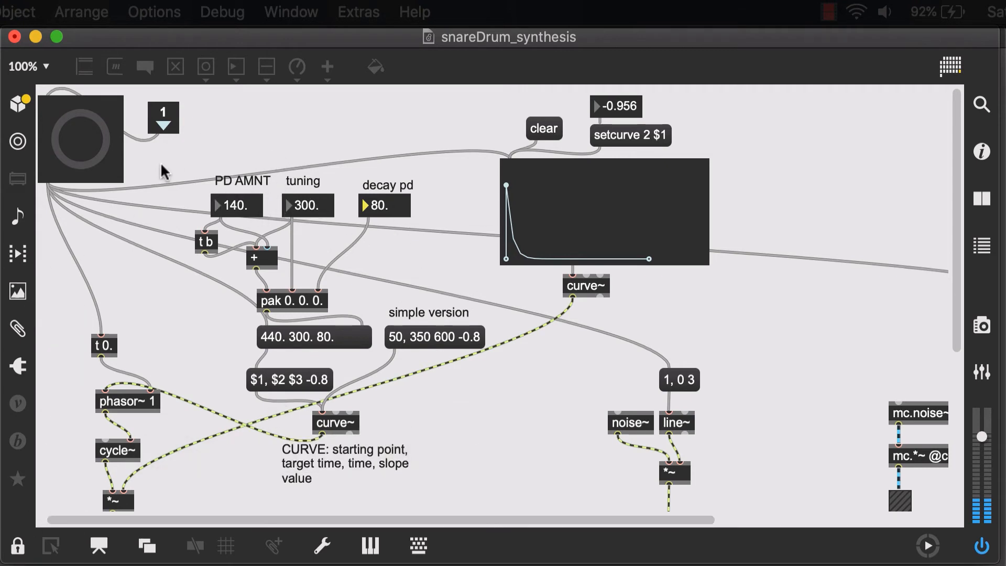
pyautogui.moveTo(92, 148)
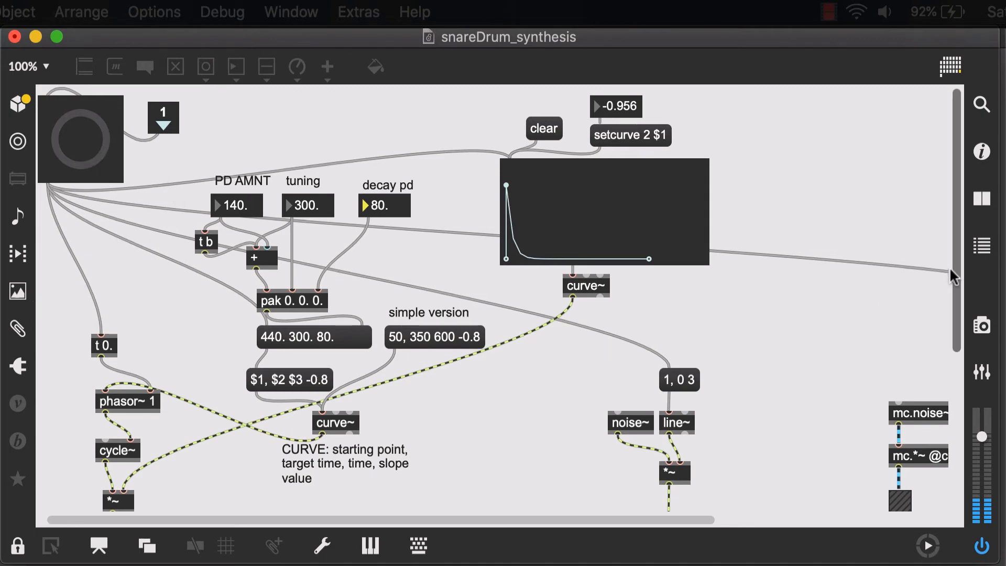
pyautogui.scroll(-3)
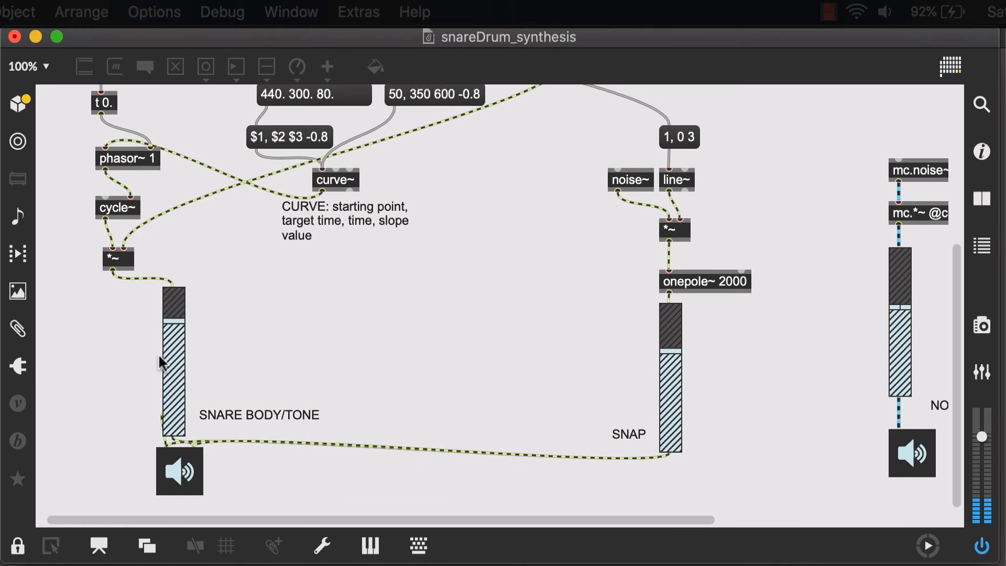
pyautogui.moveTo(960, 282)
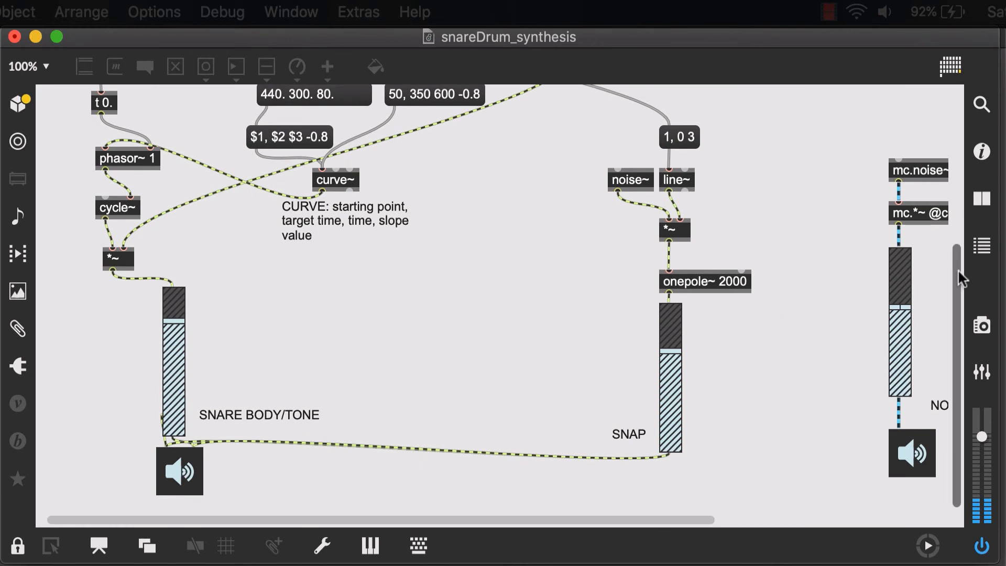
pyautogui.click(19, 546)
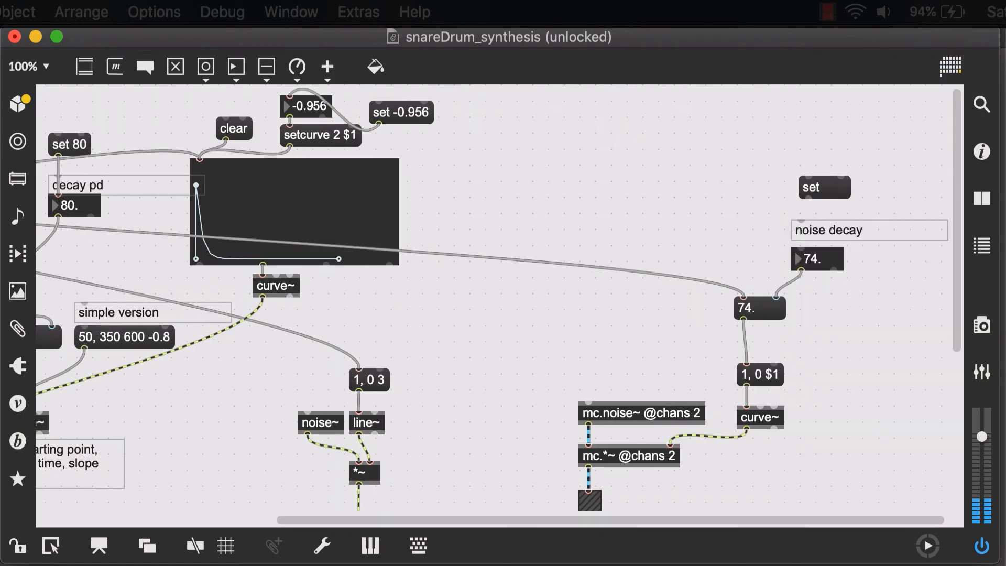
# Duplicate the set 100 message for the body slider beside the other set messages
pyautogui.scroll(-3)
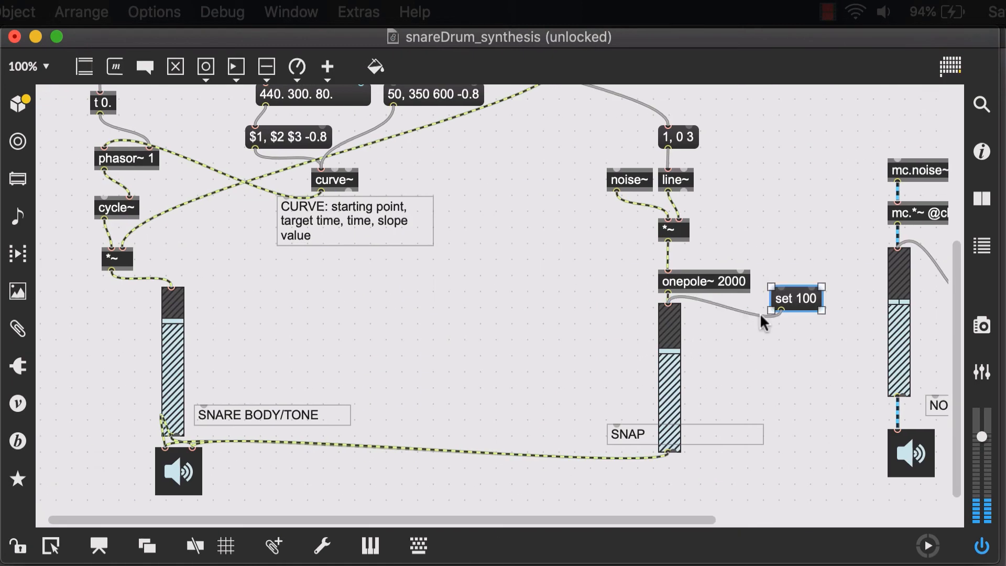
pyautogui.moveTo(794, 297); pyautogui.dragTo(352, 292)
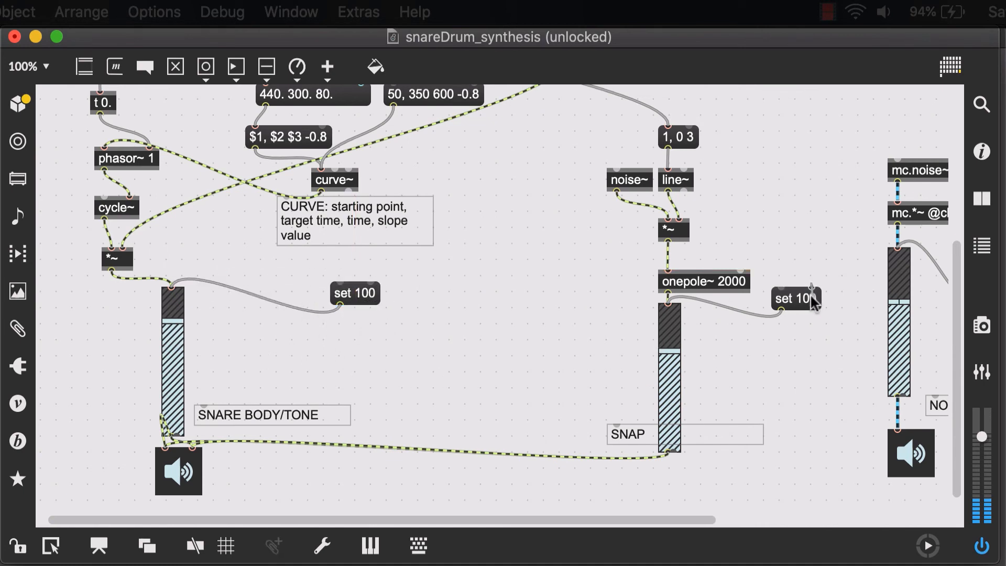
pyautogui.click(793, 299)
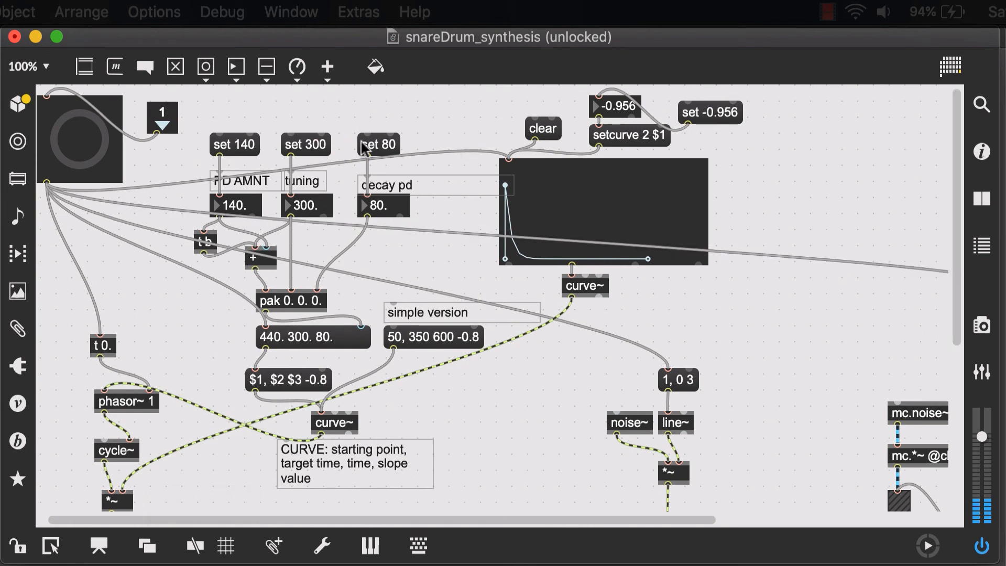
pyautogui.moveTo(70, 420)
pyautogui.write('loadmess')
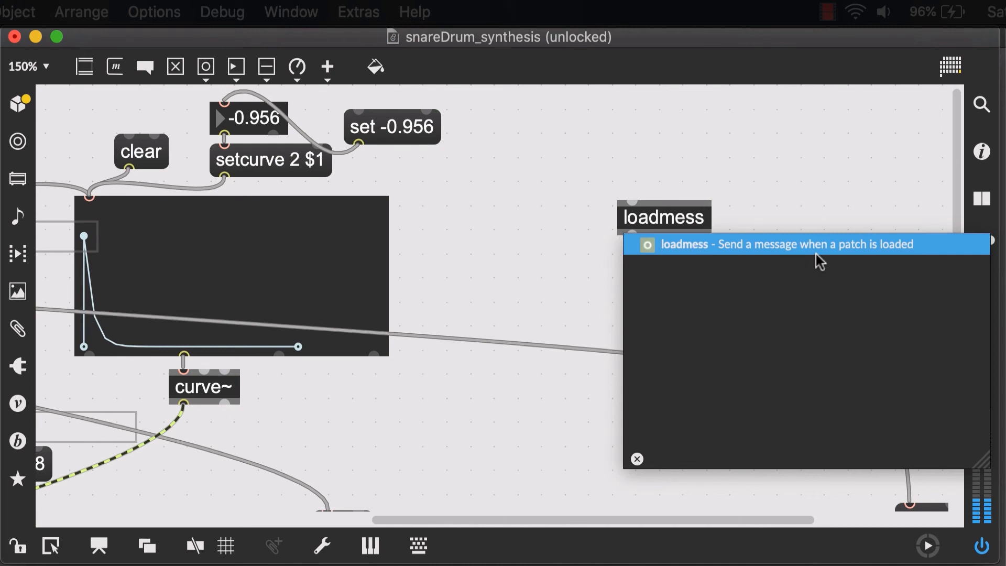
# Add a [loadmess bang] object cabled to each stored set message
pyautogui.write('bang')
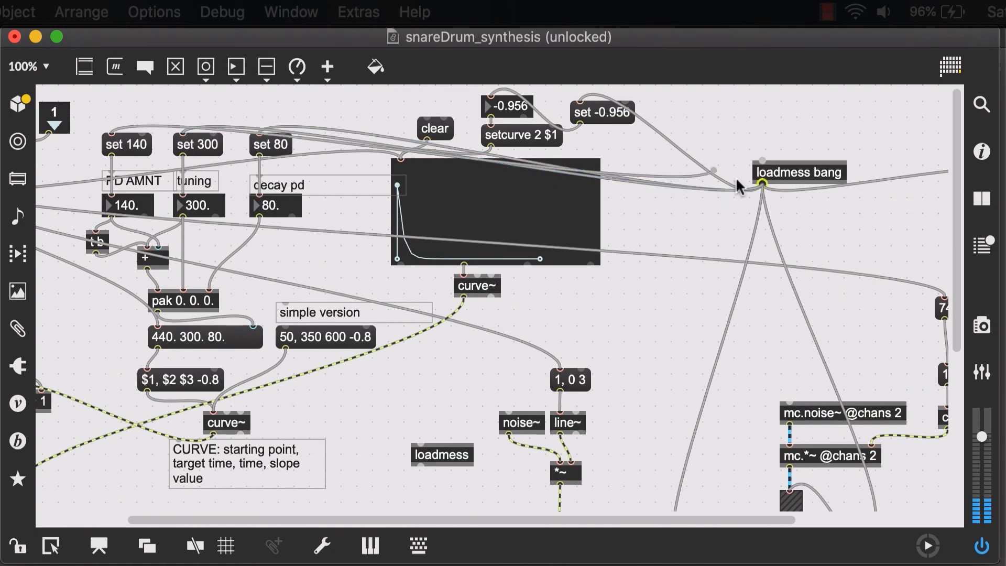
pyautogui.scroll(-3)
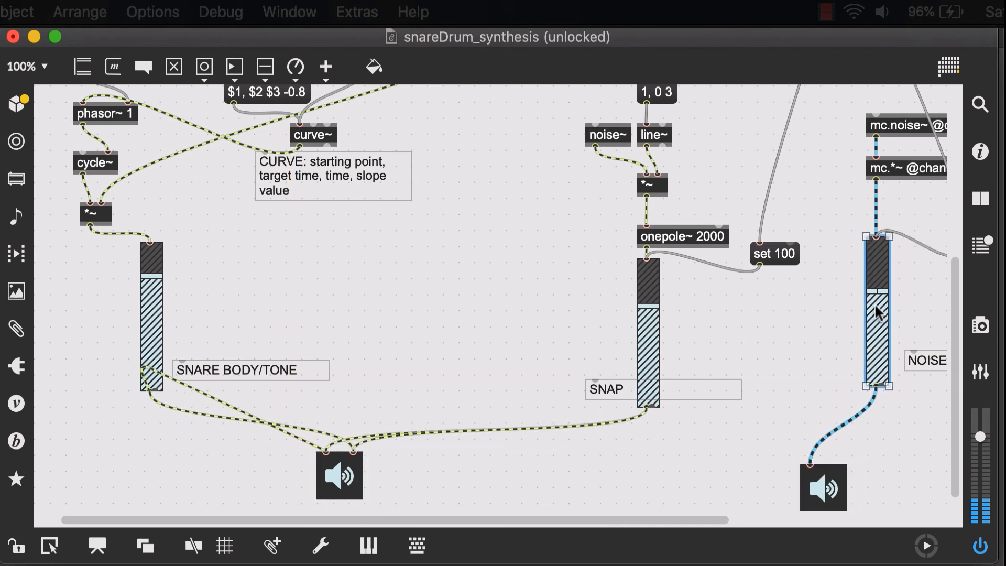
# Select the noise/sizzle gain slider to wire it into the single snare outlet
pyautogui.click(152, 323)
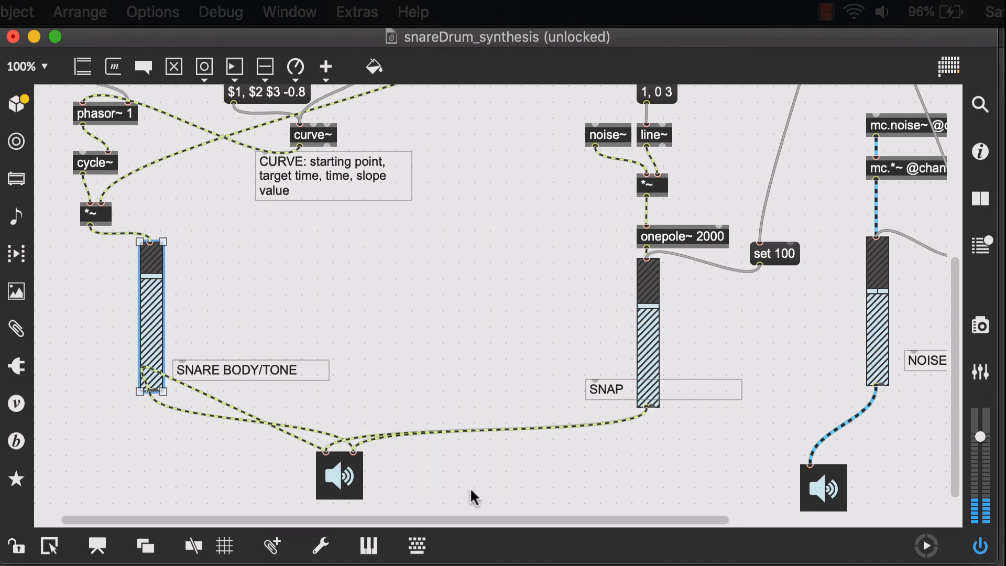
pyautogui.moveTo(852, 383)
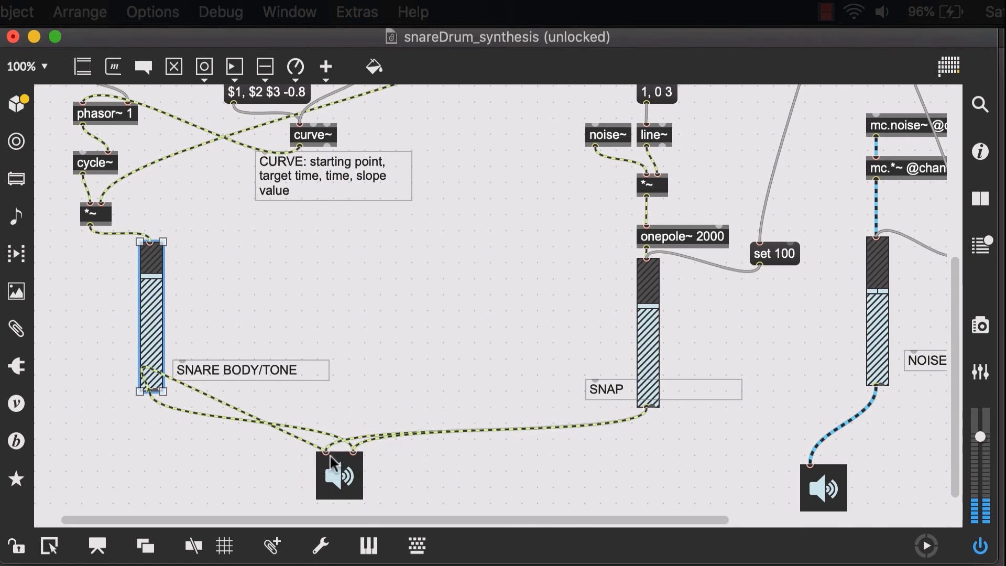
pyautogui.moveTo(197, 429)
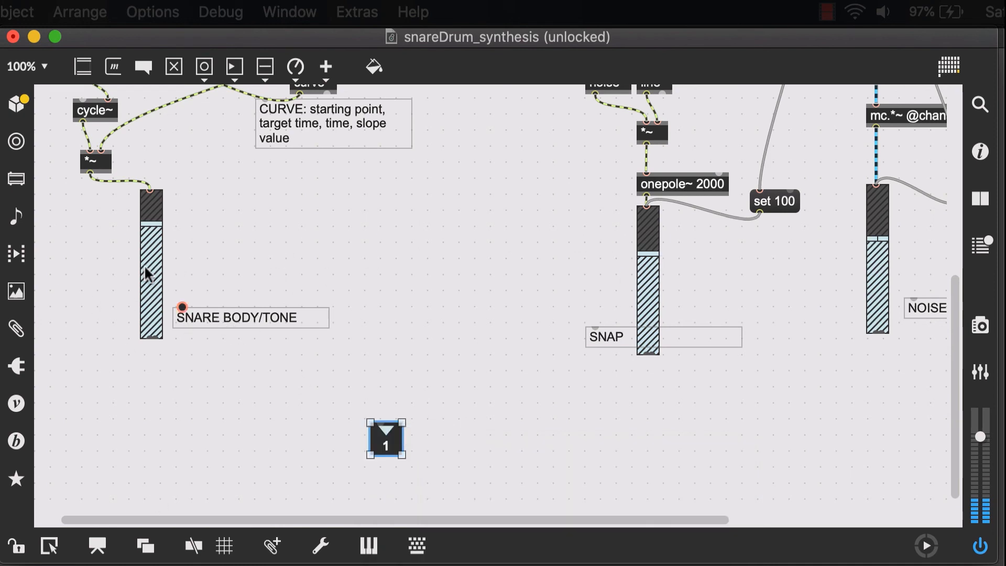
pyautogui.moveTo(584, 292)
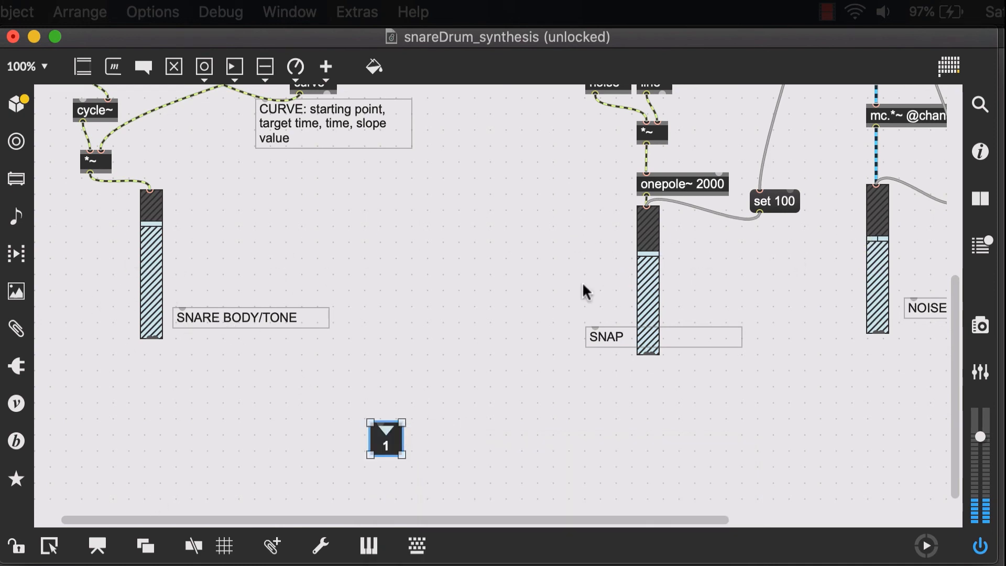
pyautogui.moveTo(836, 366)
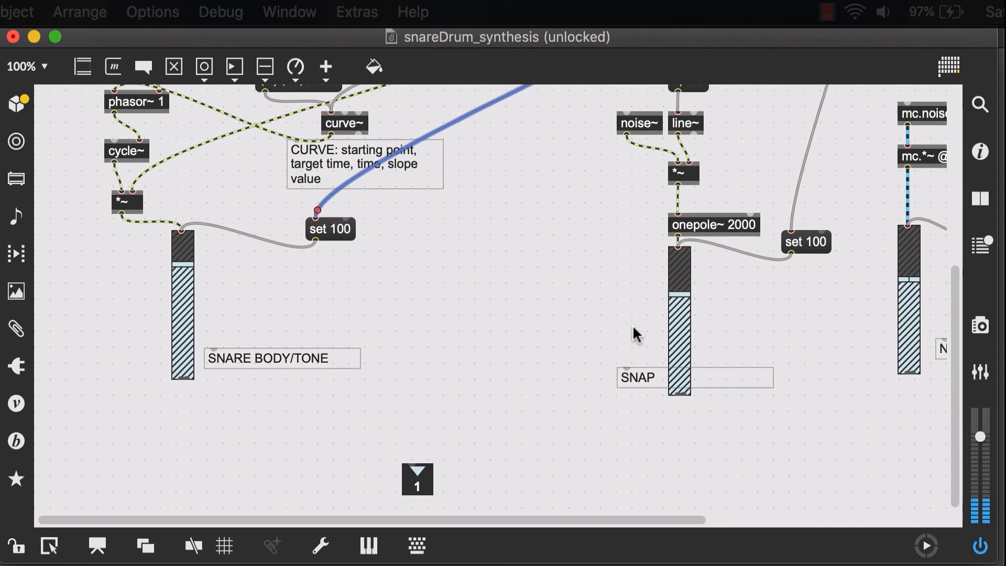
pyautogui.moveTo(524, 521)
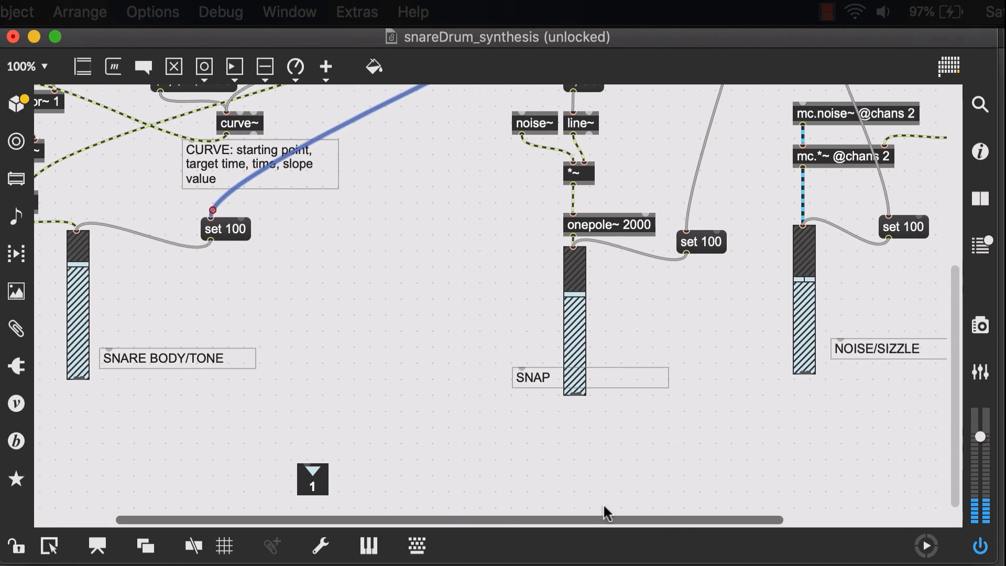
pyautogui.moveTo(360, 488)
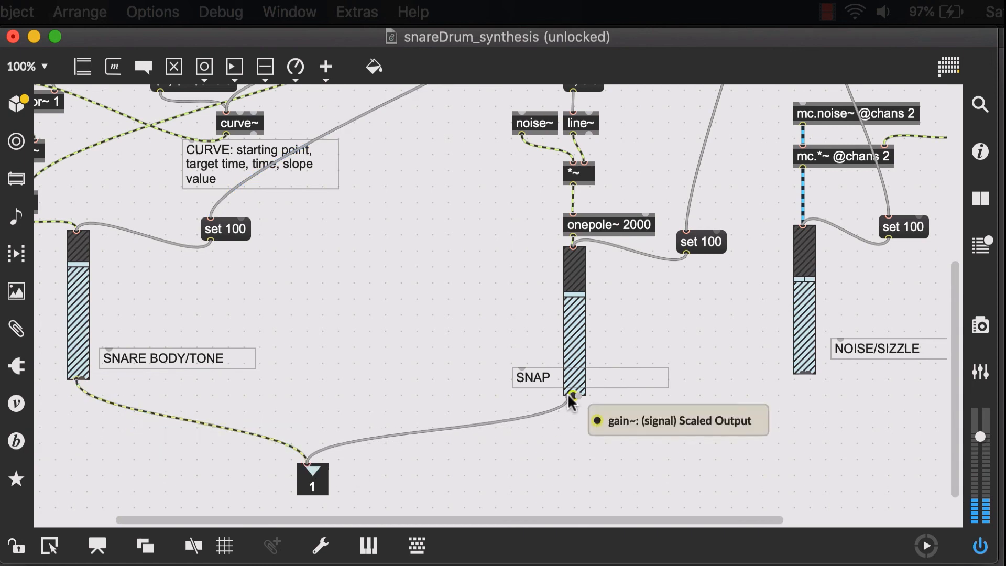
pyautogui.moveTo(780, 394)
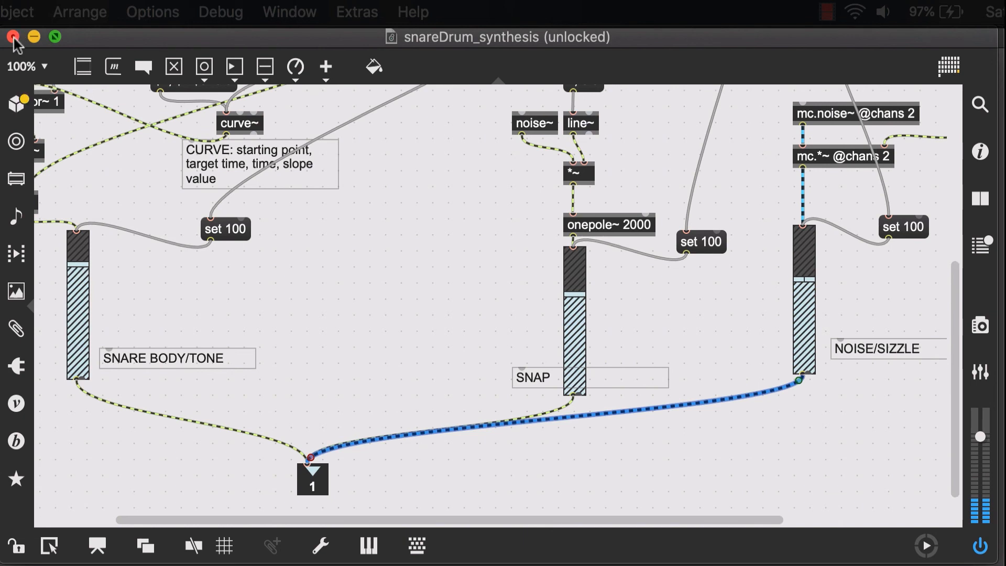
# Close the snare abstraction, unlock Main-Patch, and select the new snare gain slider
pyautogui.click(12, 36)
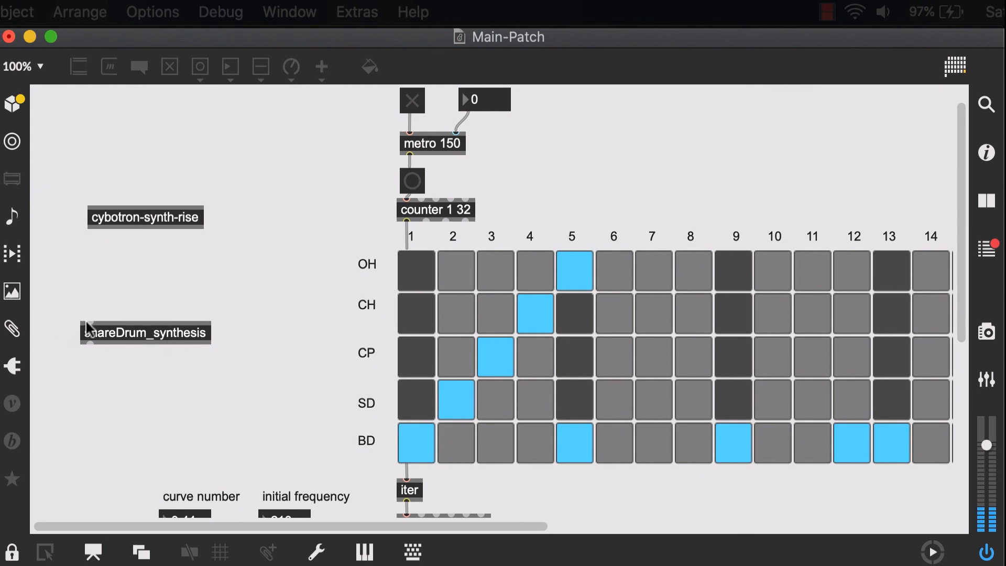
pyautogui.click(11, 548)
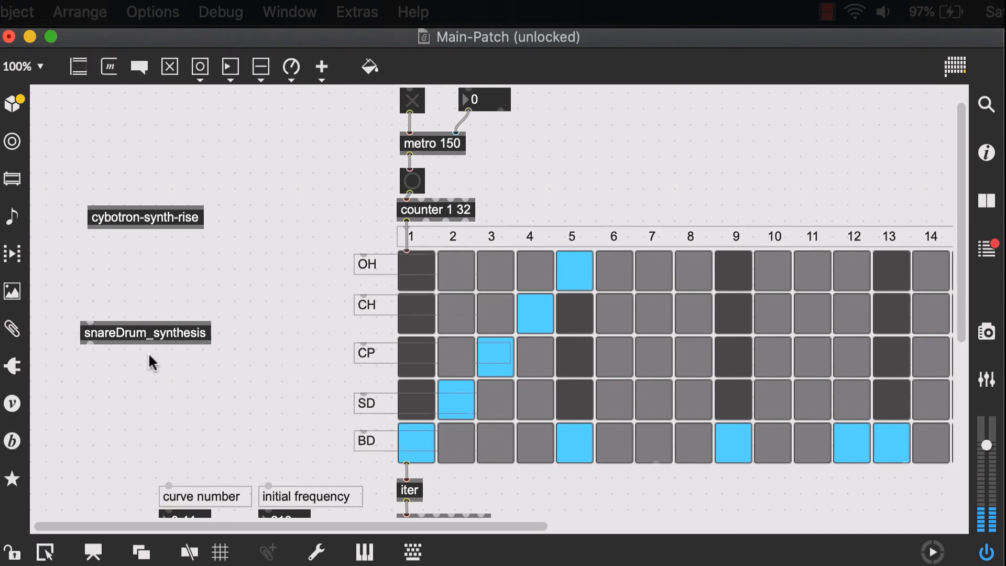
pyautogui.scroll(-3)
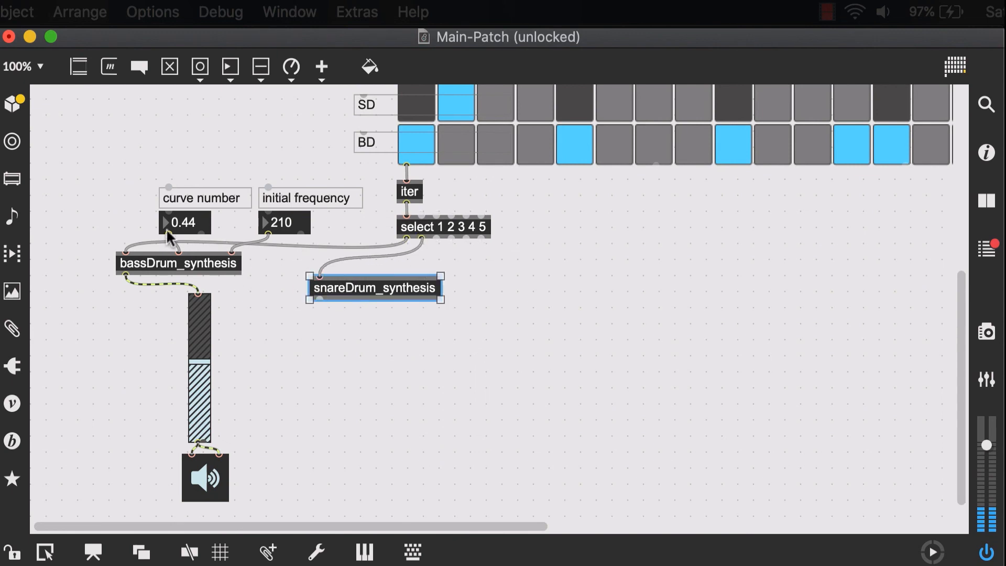
pyautogui.moveTo(376, 301)
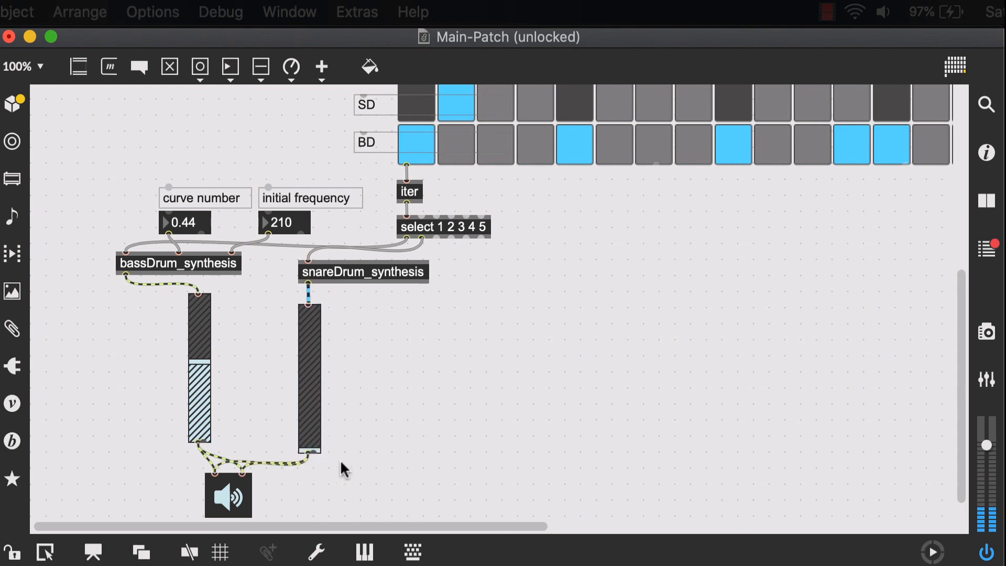
pyautogui.click(308, 372)
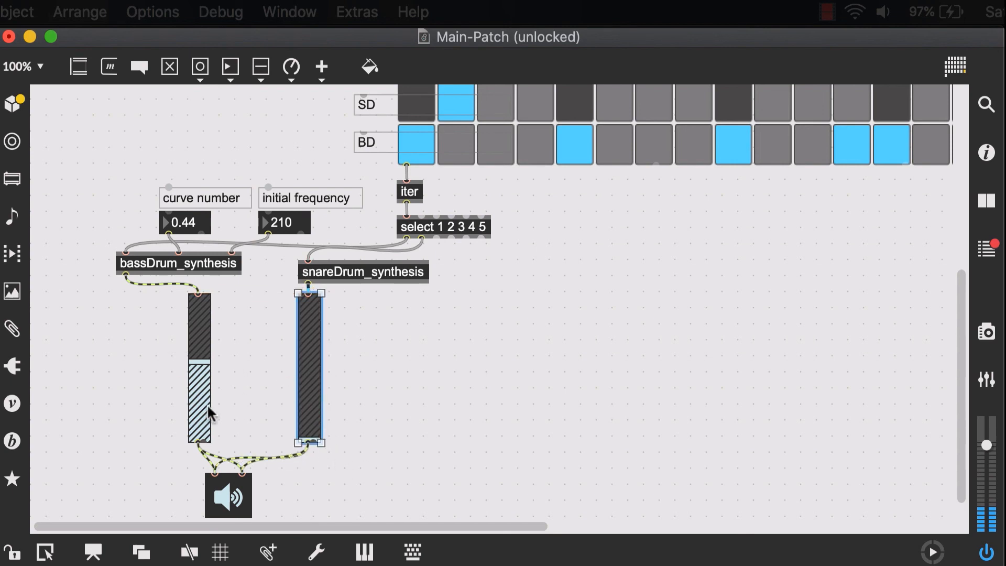